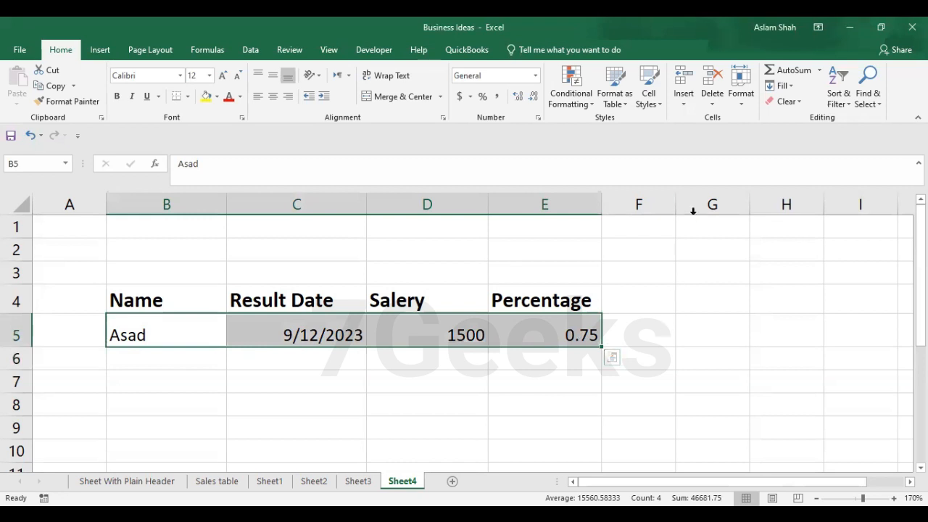
Select cell F5 and enter edit mode for a new formula
left_click(638, 330)
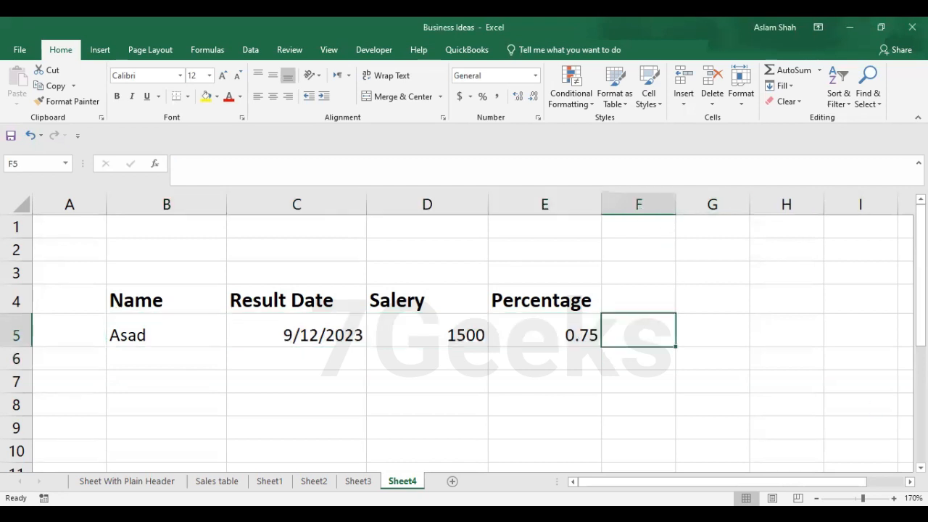
mouse_move(812, 386)
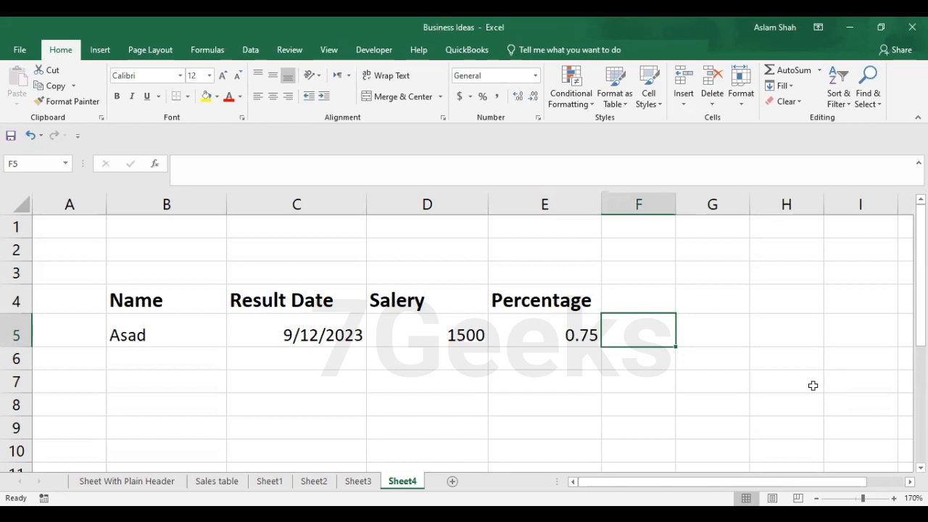
double_click(638, 331)
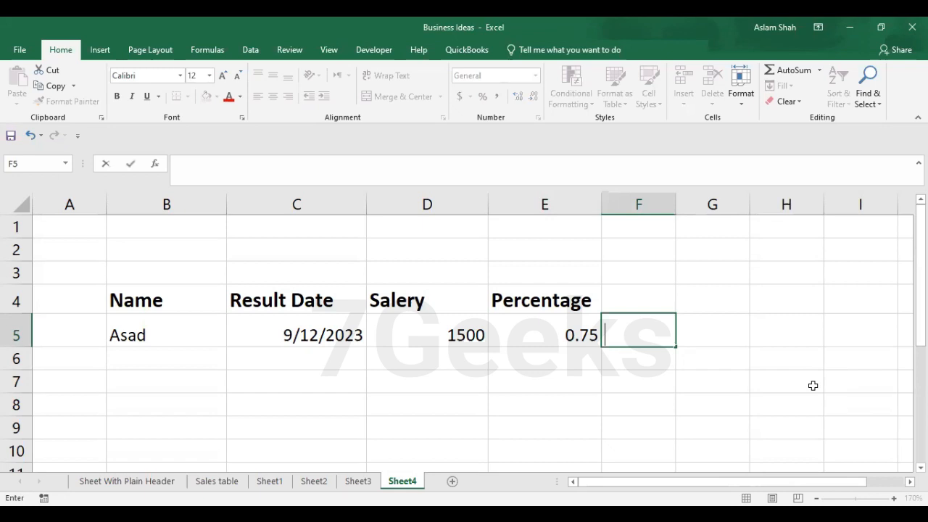
Start a TEXT formula in F5 referencing the Result Date in C5
type("=")
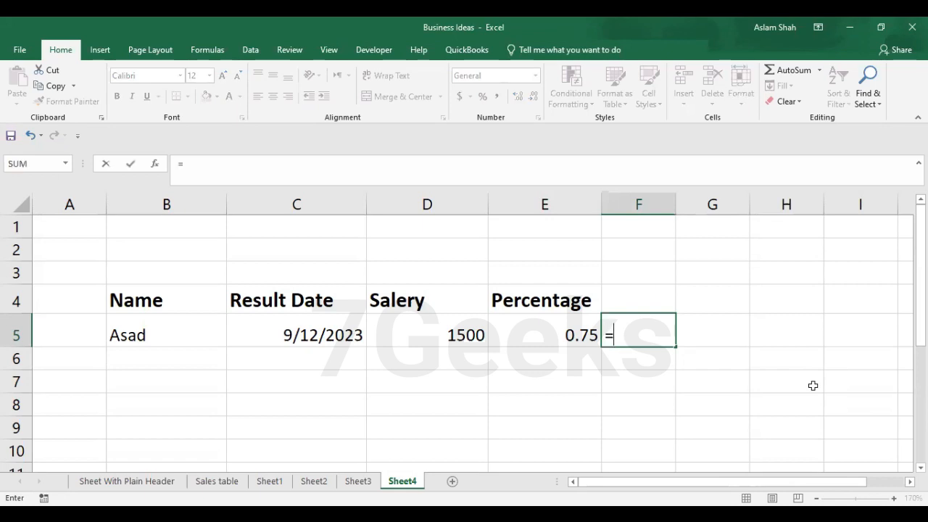
type("Te")
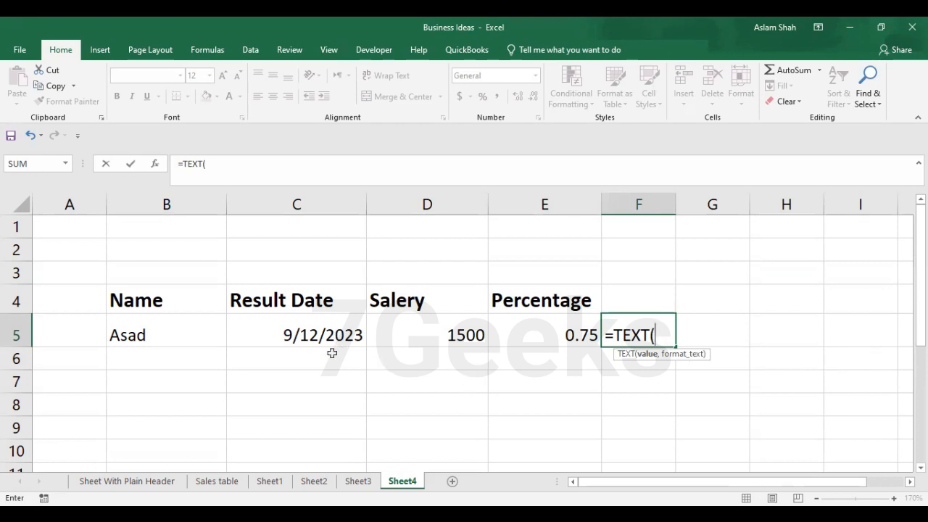
mouse_move(313, 336)
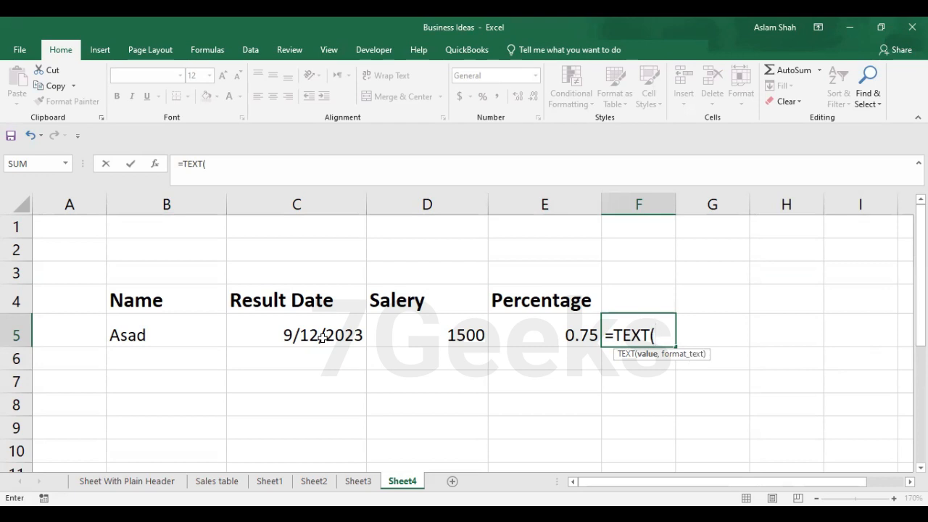
mouse_move(320, 382)
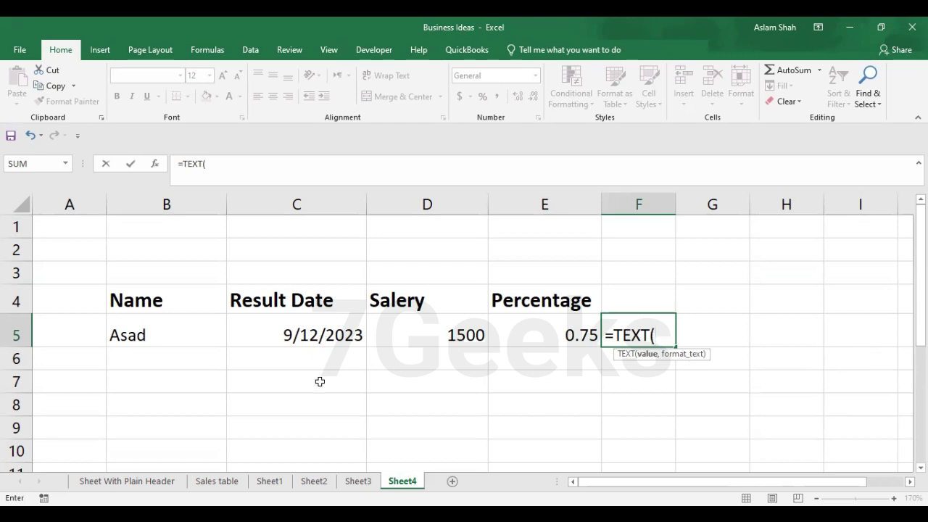
mouse_move(319, 368)
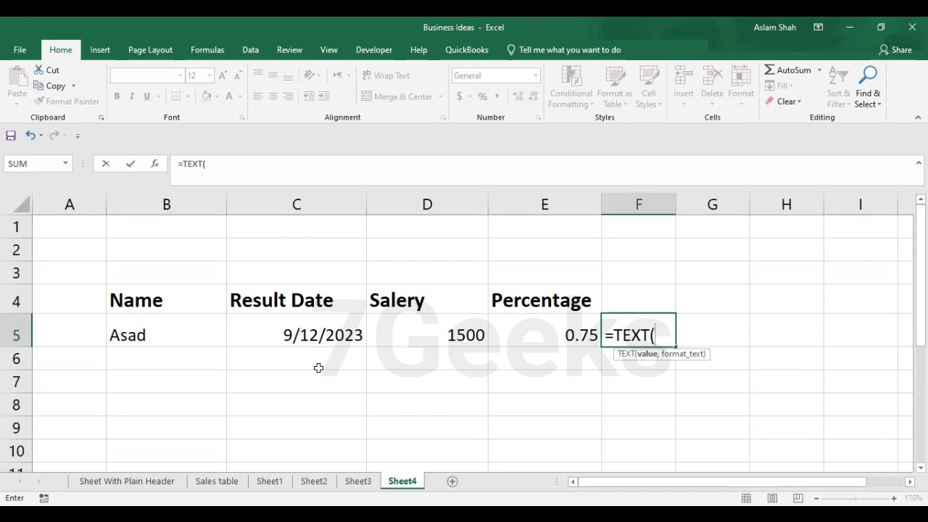
mouse_move(667, 355)
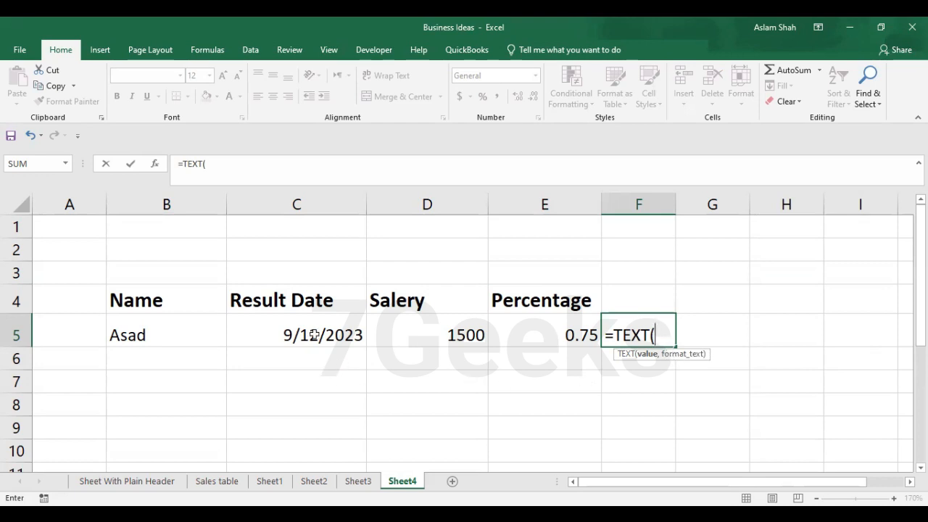
left_click(296, 334)
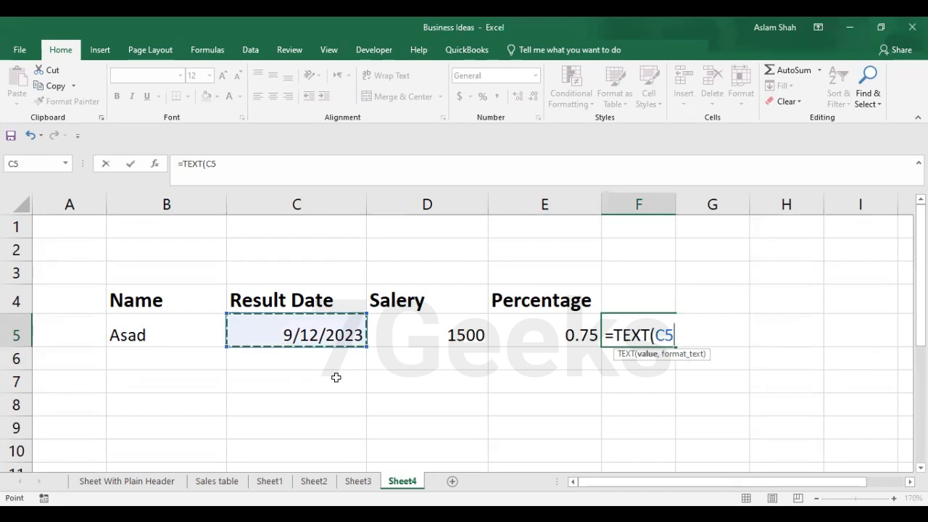
mouse_move(514, 369)
type(",")
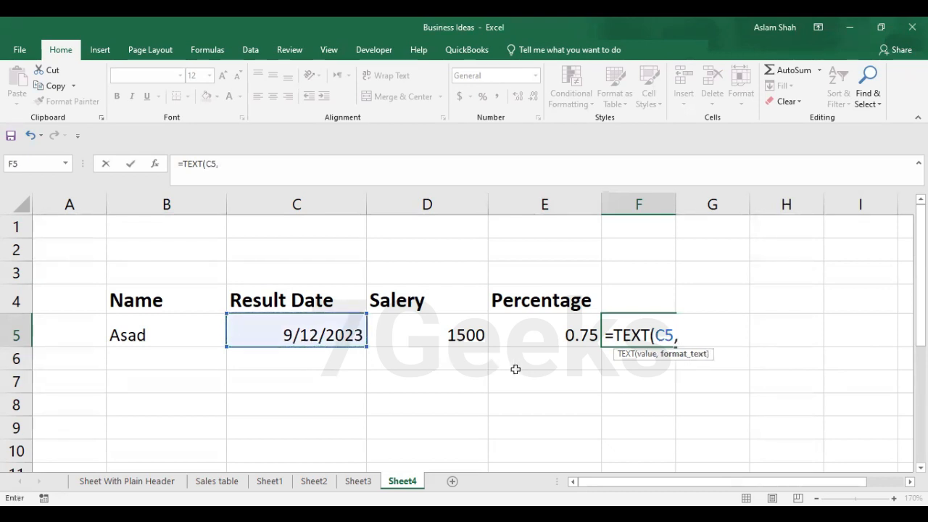
Add the "mmmm dd, yy" date format argument to close the formula
type("\"")
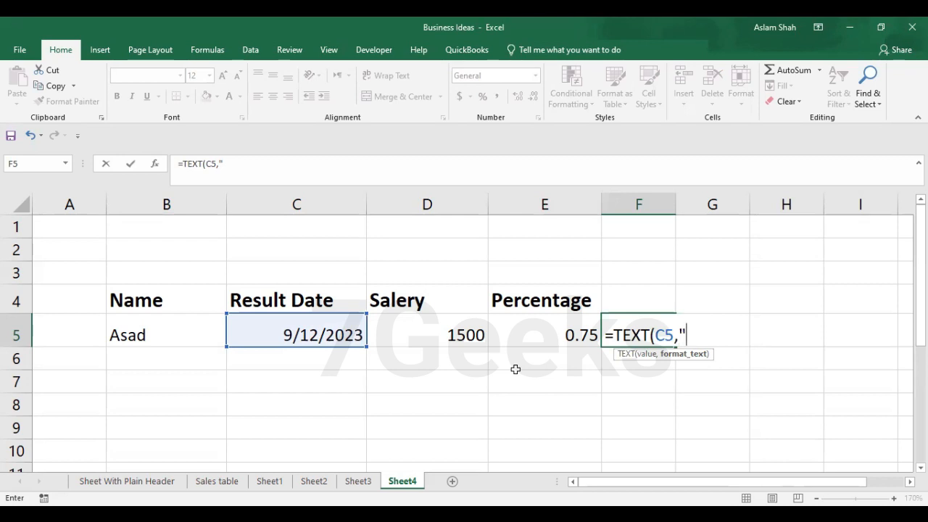
type("m")
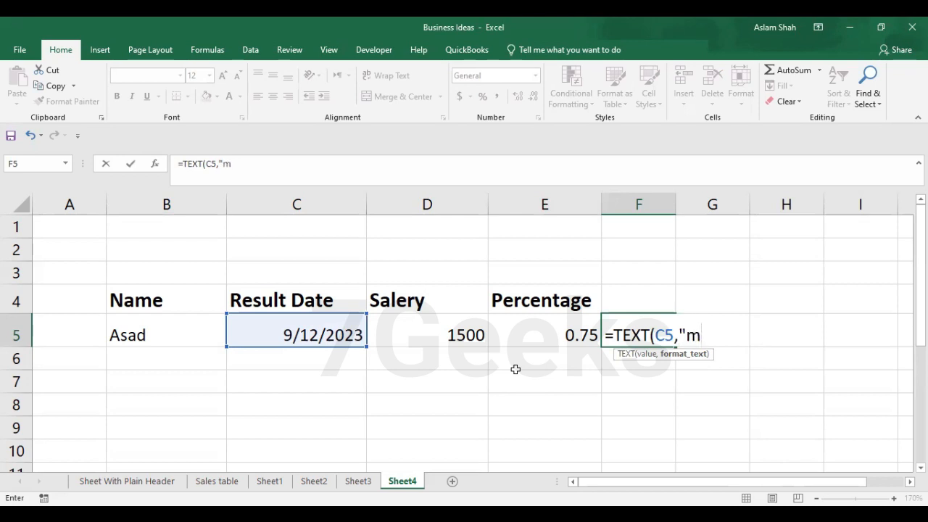
type("mmm dd")
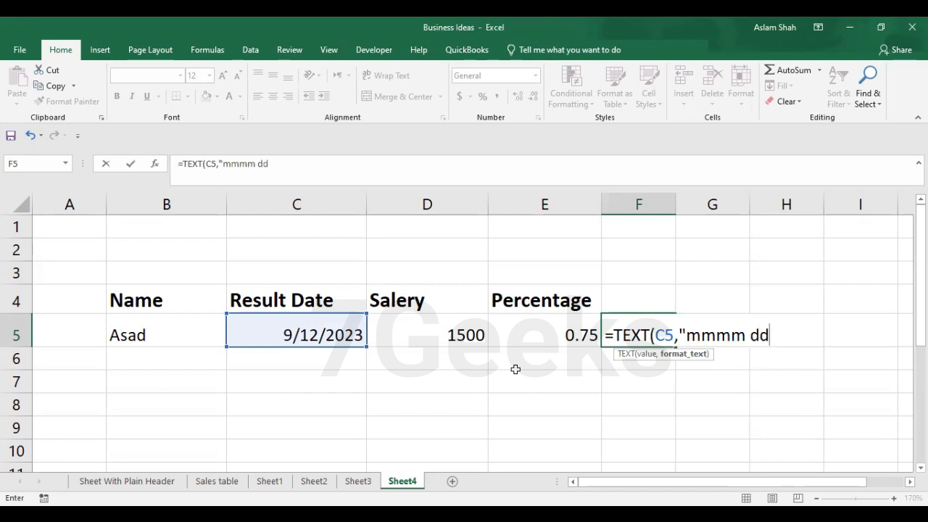
type(",")
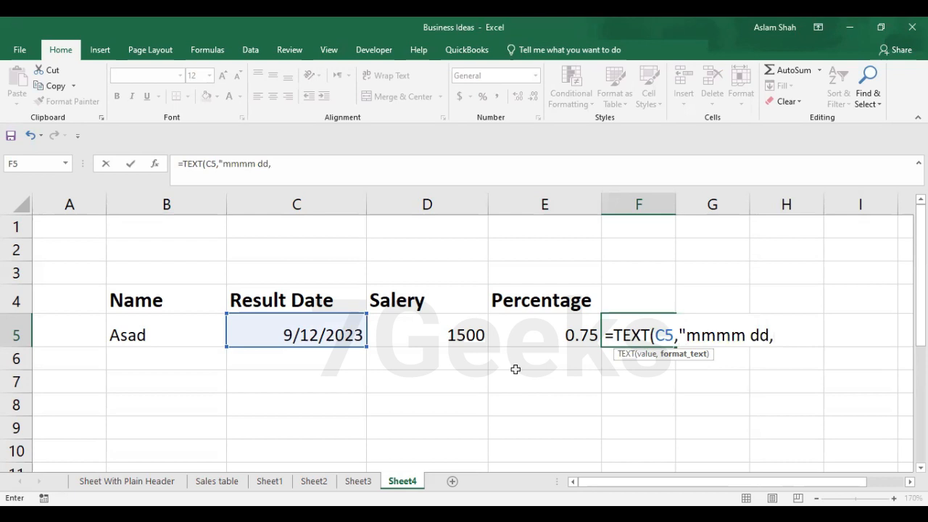
type("y")
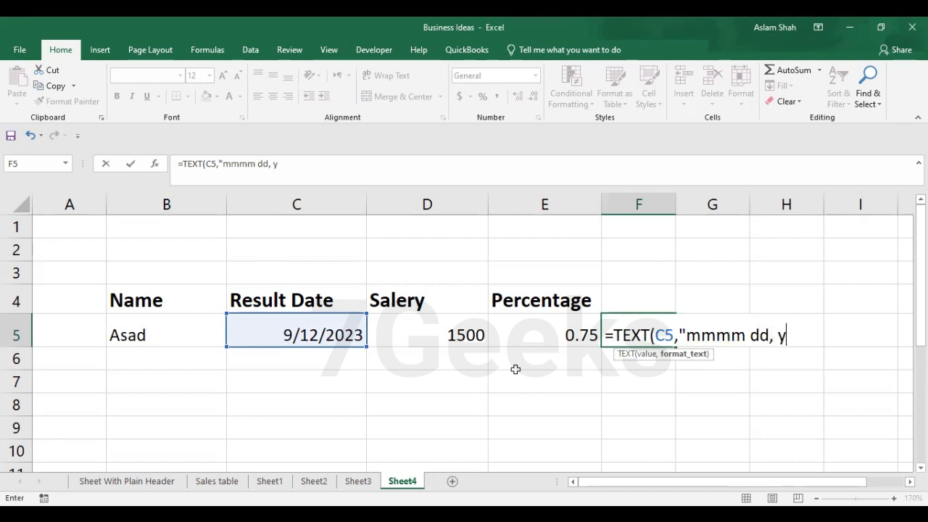
type("y")
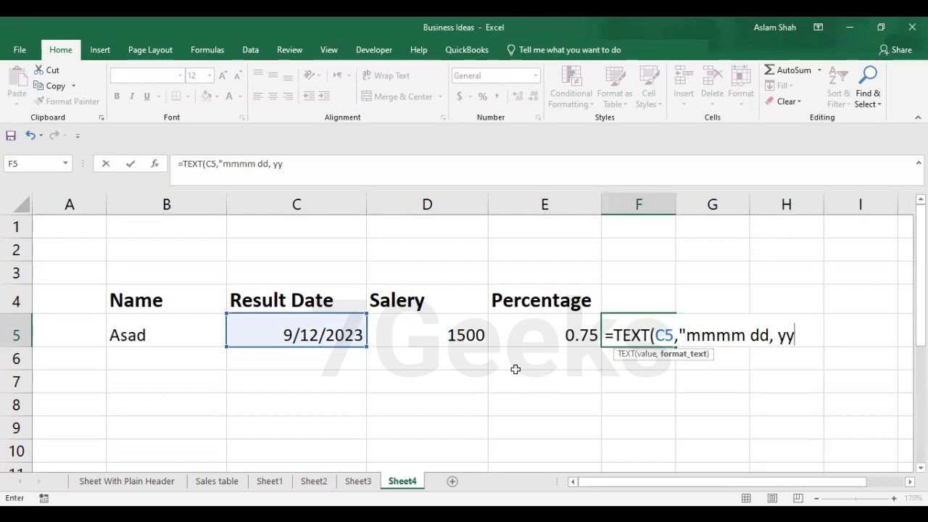
type("\")")
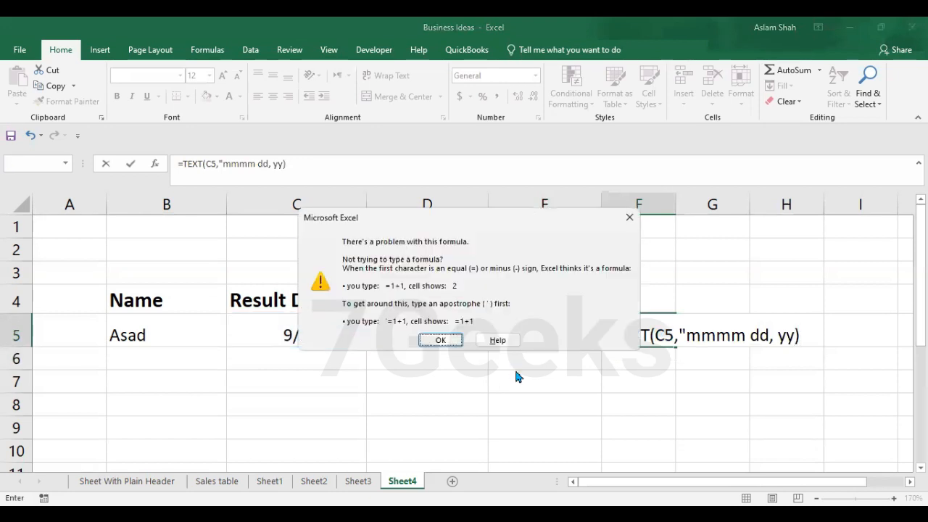
mouse_move(522, 323)
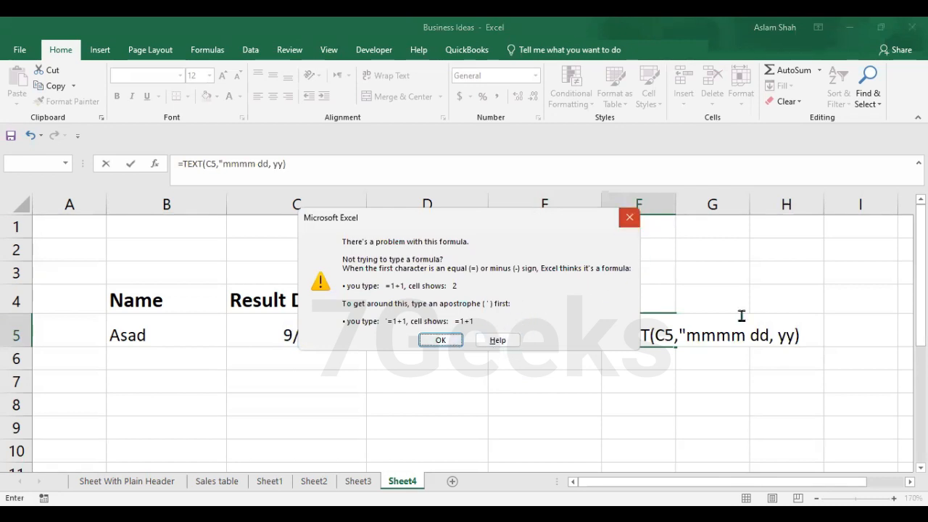
Dismiss the formula warning and commit F5 so it shows September 12, 23
left_click(441, 340)
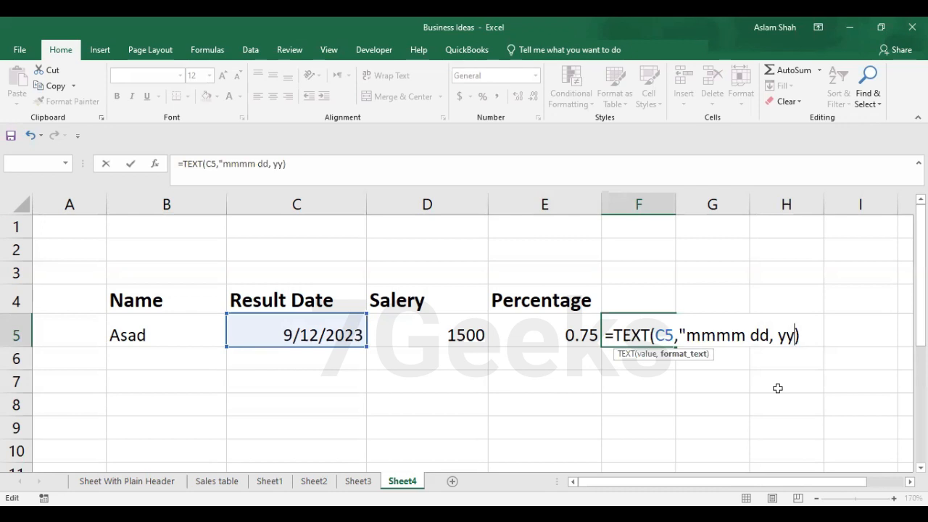
key("Enter")
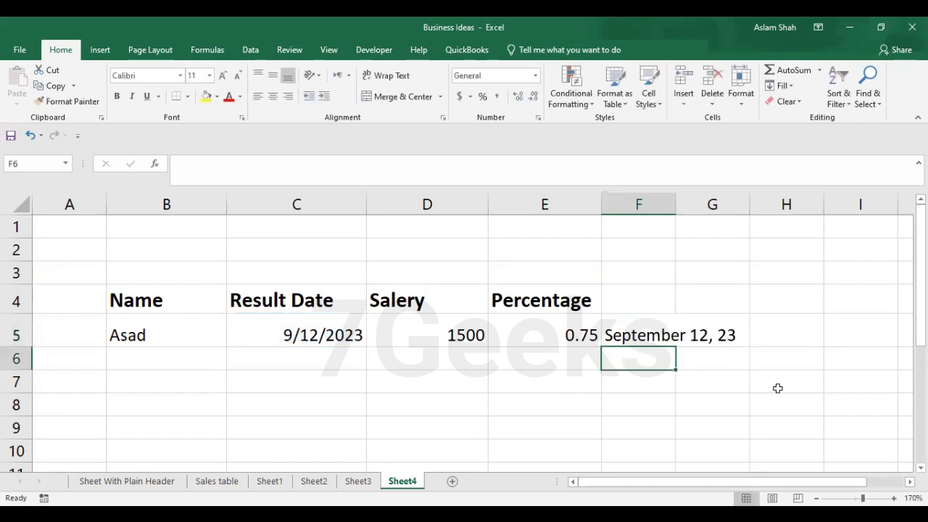
mouse_move(749, 204)
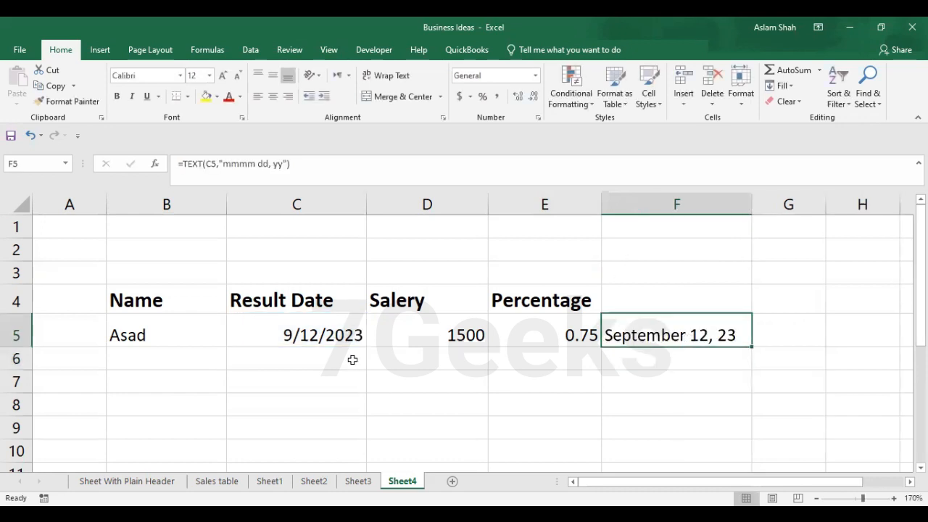
mouse_move(353, 380)
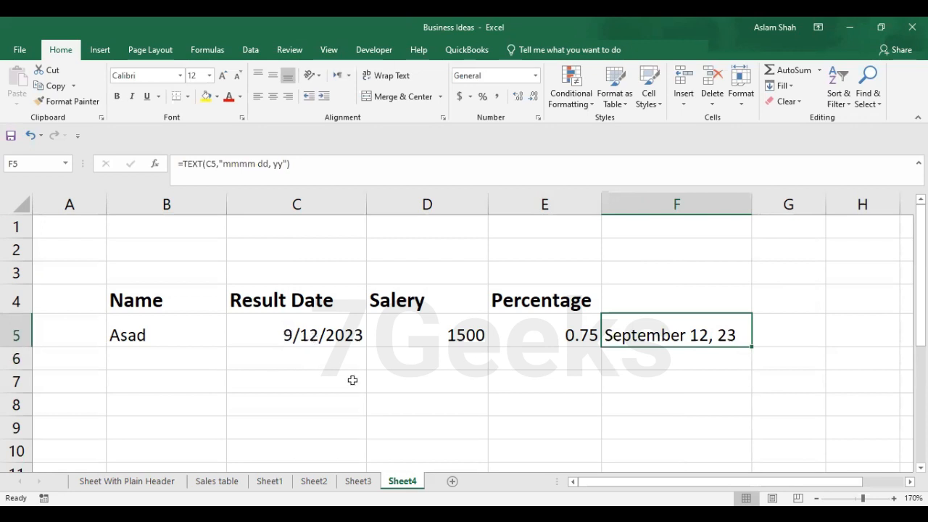
mouse_move(300, 344)
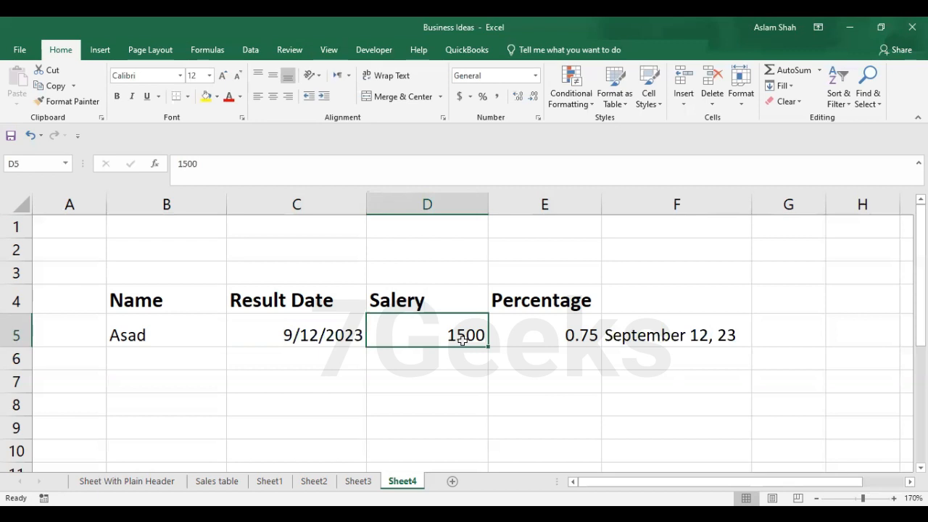
mouse_move(568, 364)
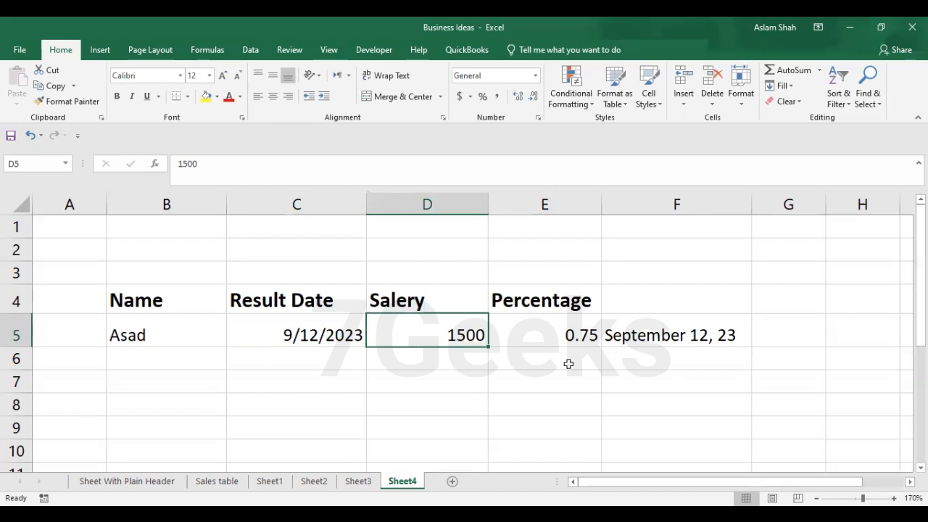
mouse_move(629, 358)
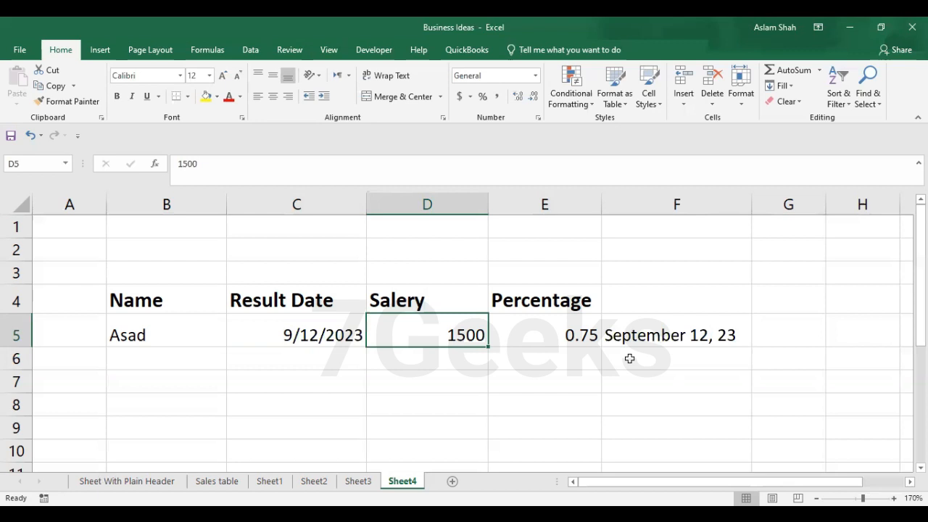
Start a new formula with = in cell F6
type("=")
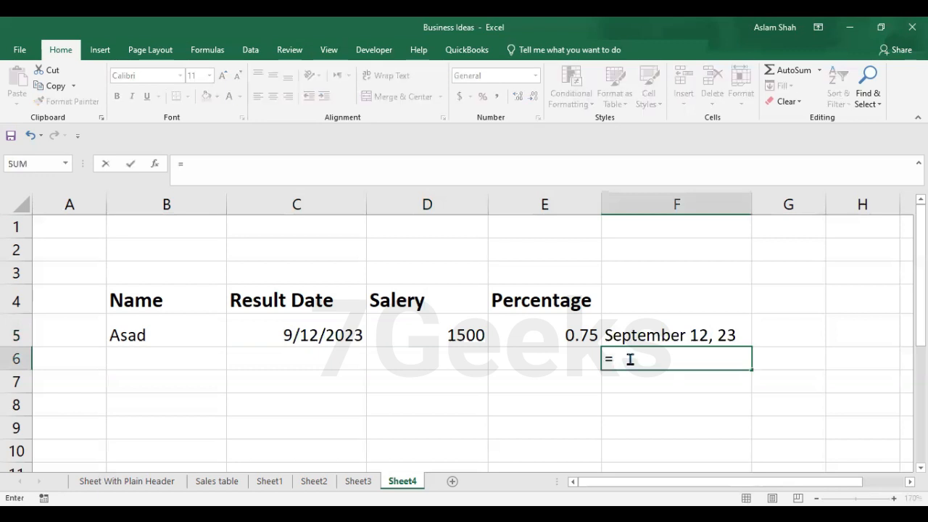
Begin the TEXT formula on salary cell D5 with a currency format
type("Te")
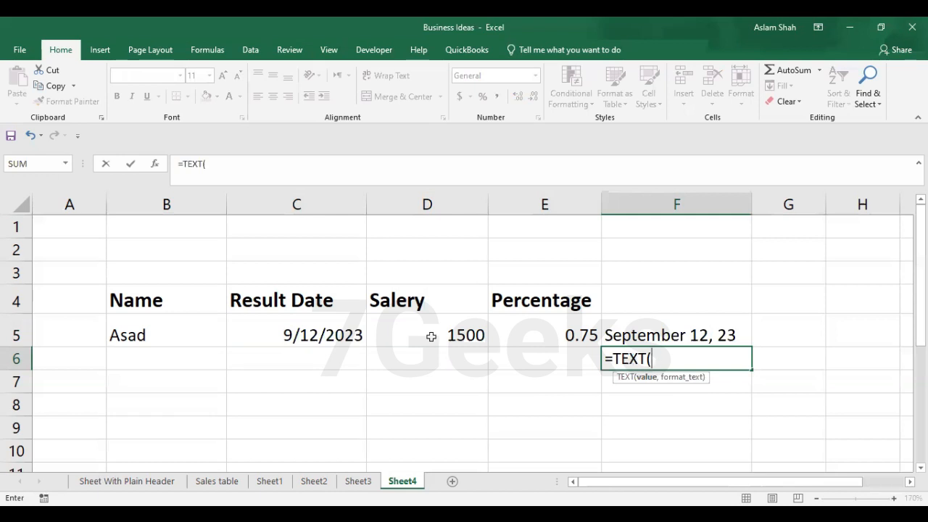
left_click(427, 335)
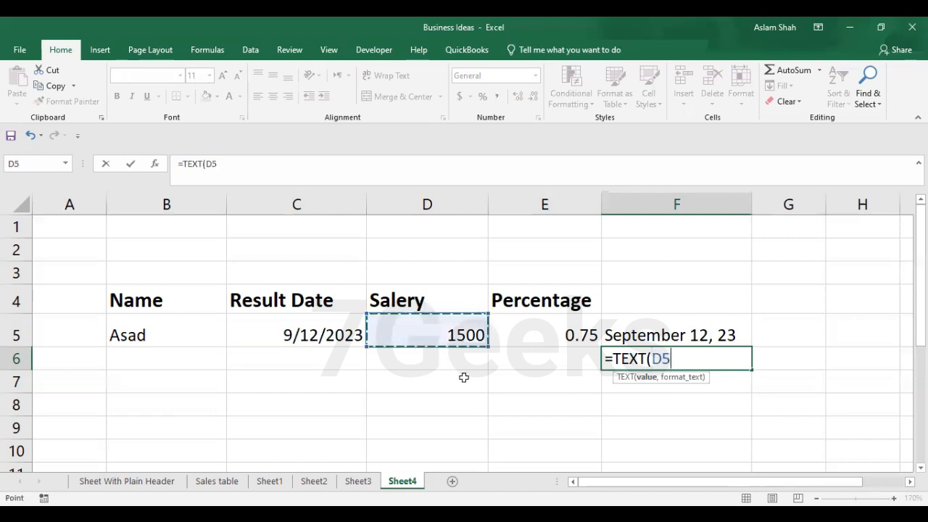
type(",")
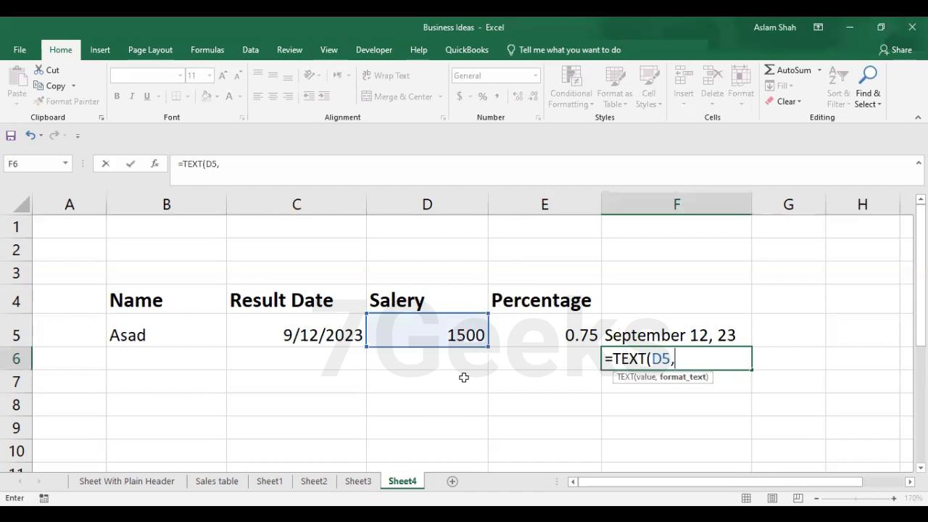
type("\"")
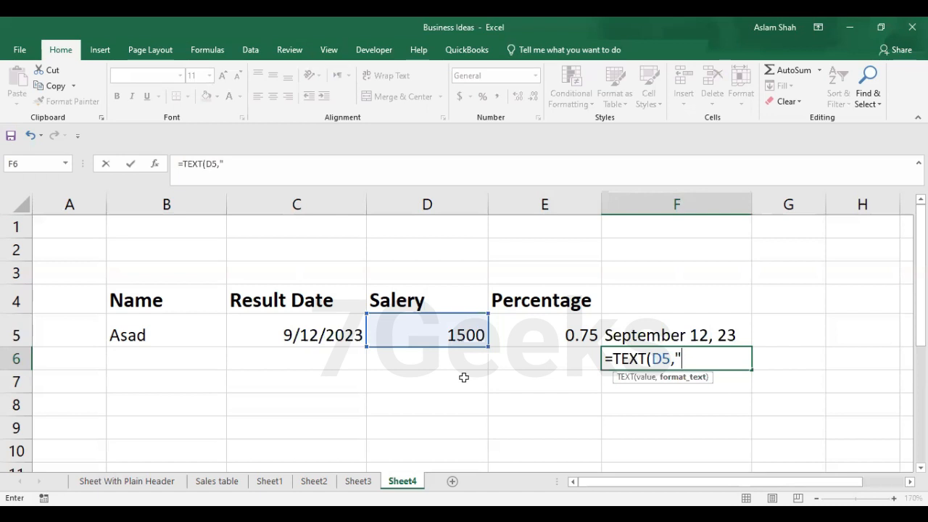
type("$")
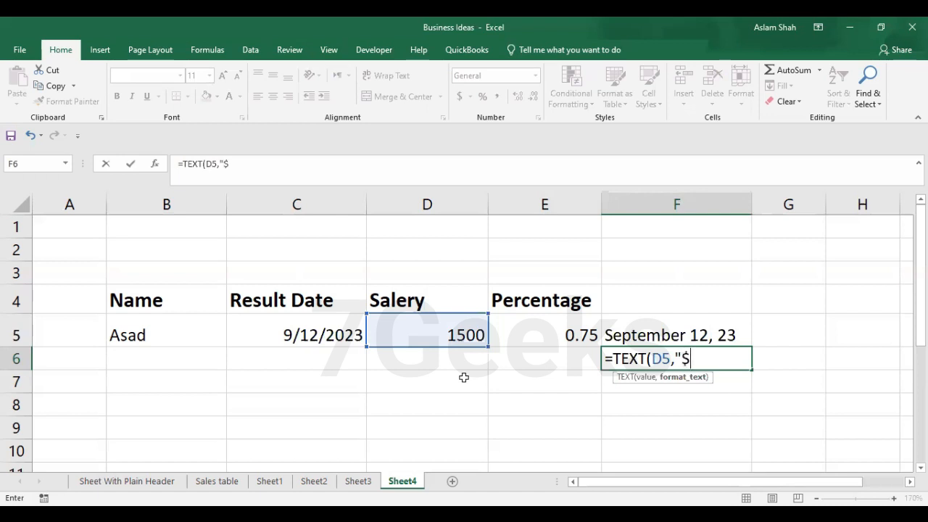
type("0")
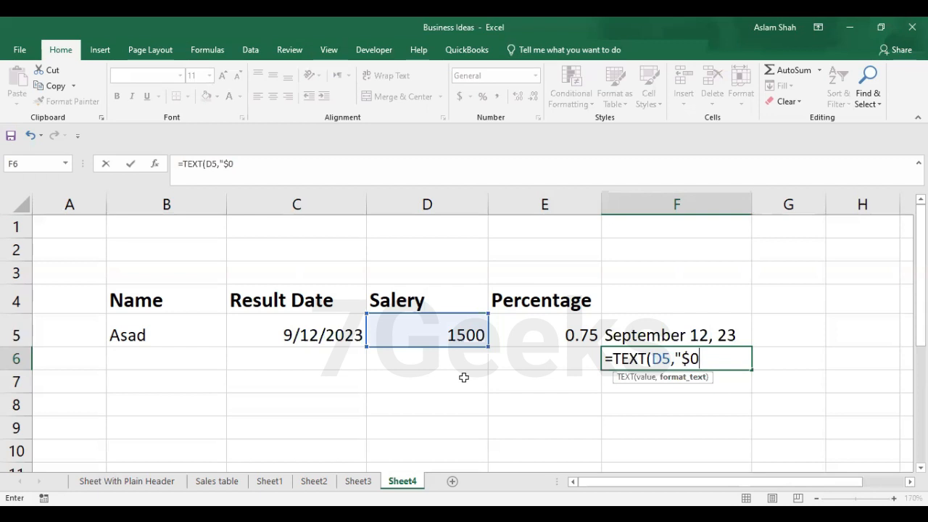
key("Backspace")
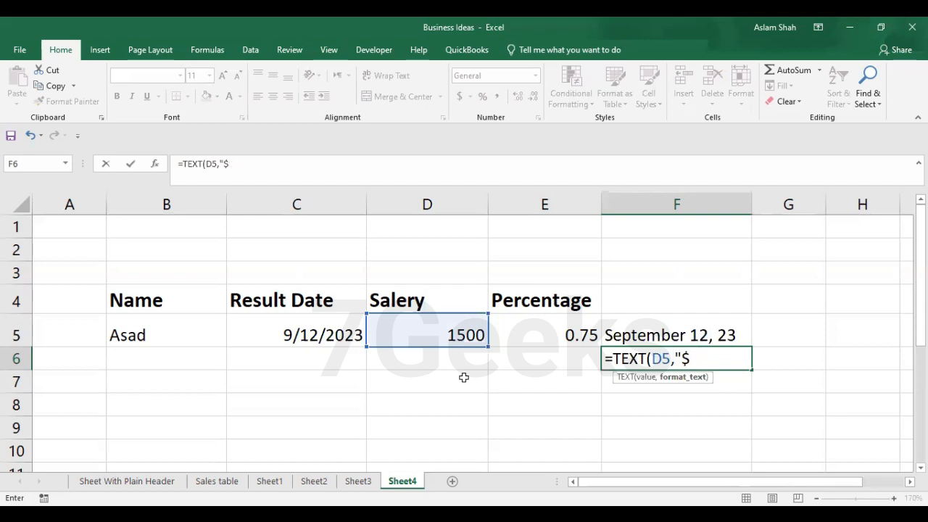
type("&")
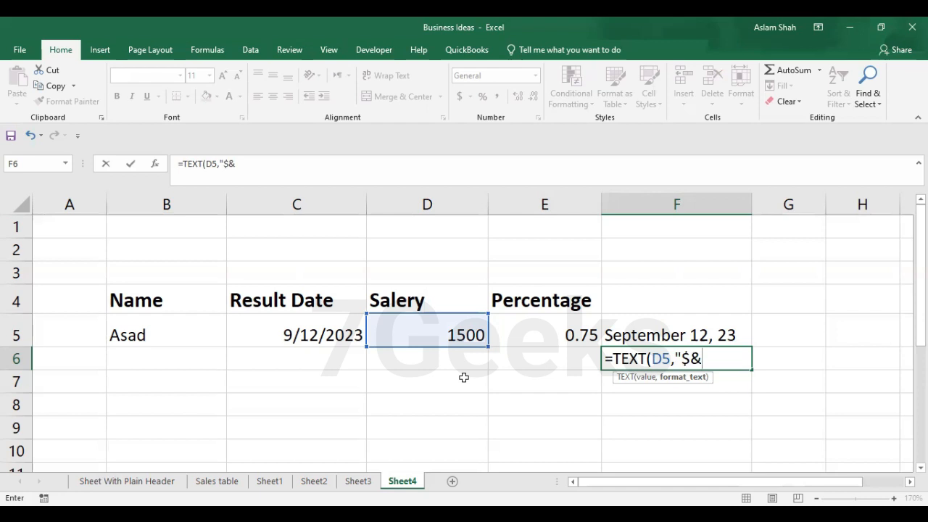
type("%")
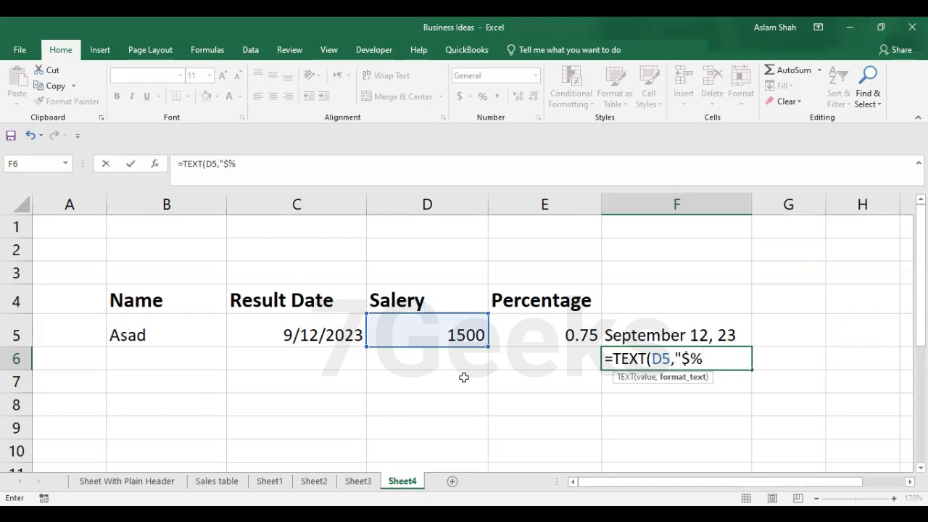
type("#,")
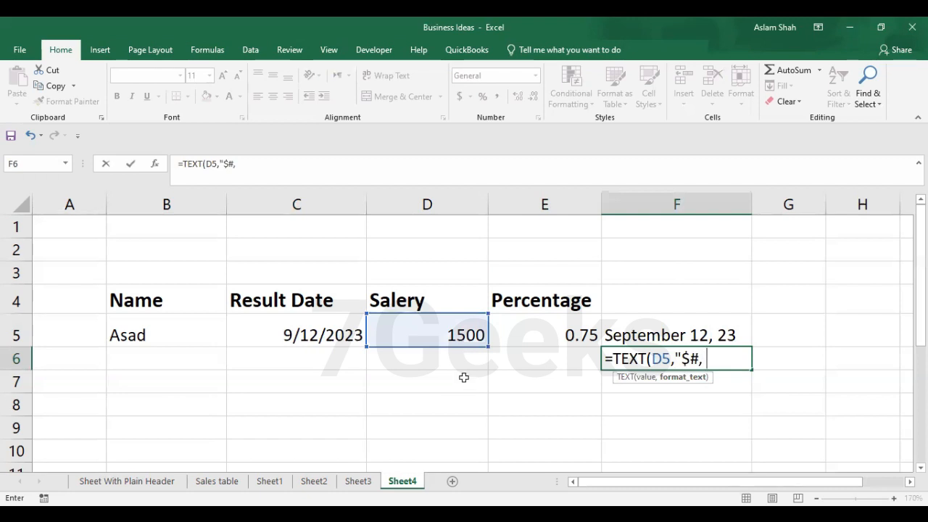
Finish the "$#,##0.00" format and commit so F6 shows $1 500.00
type("#")
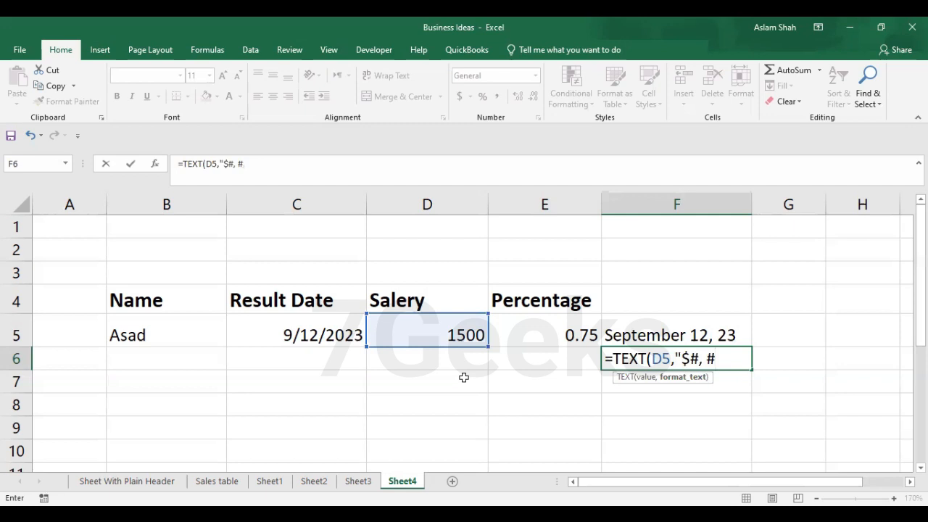
type("00")
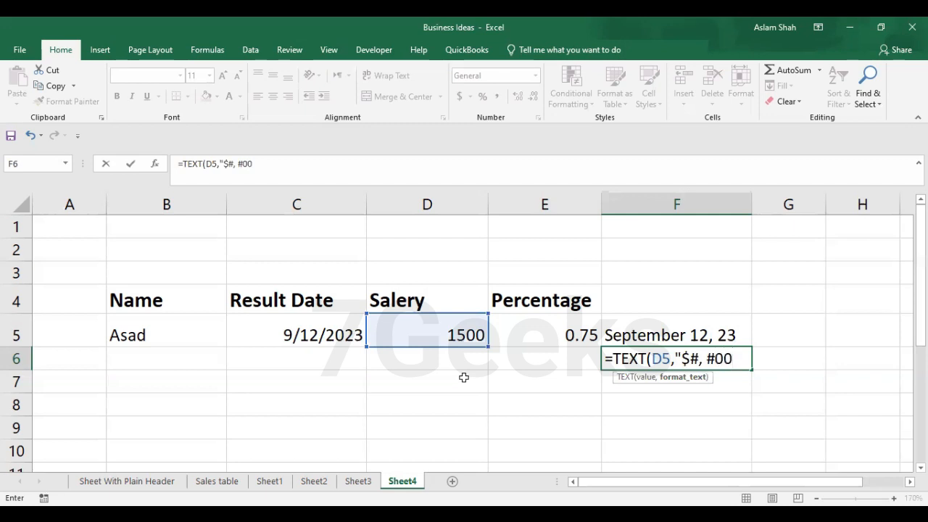
key("Backspace")
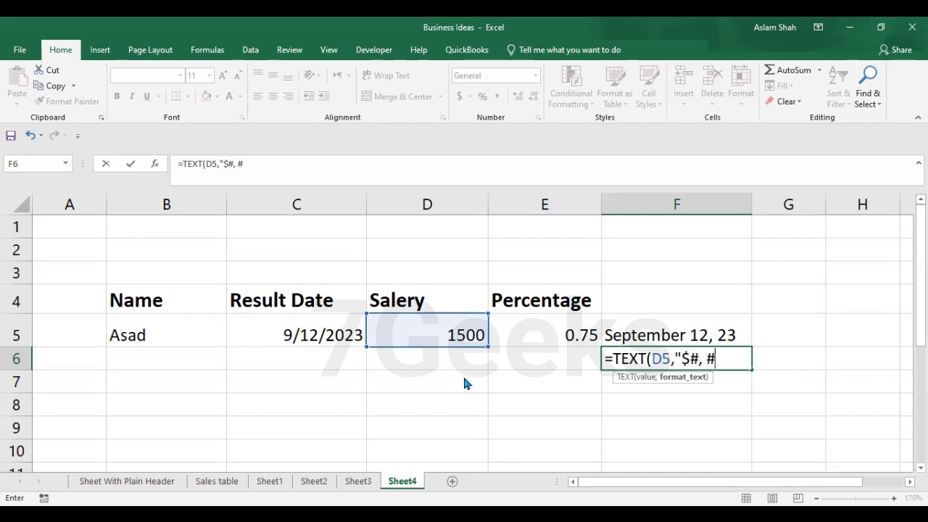
type("#")
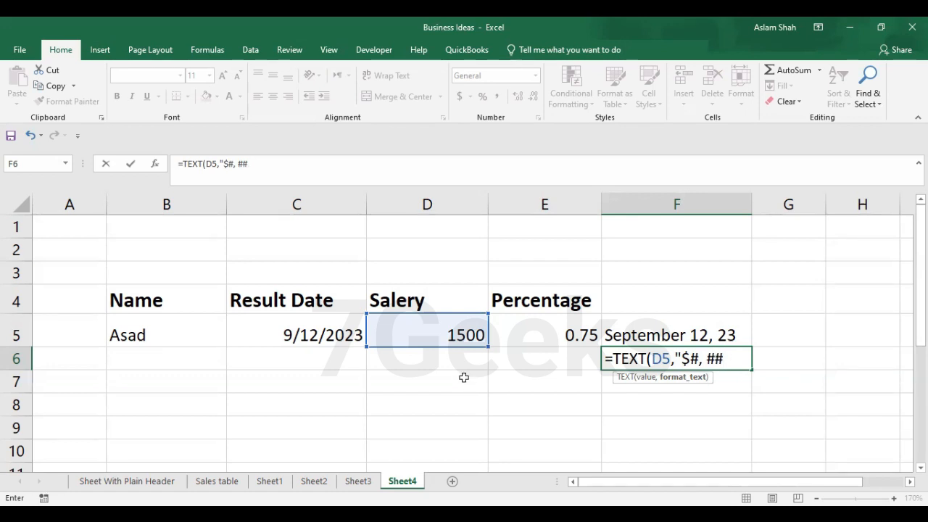
type("0")
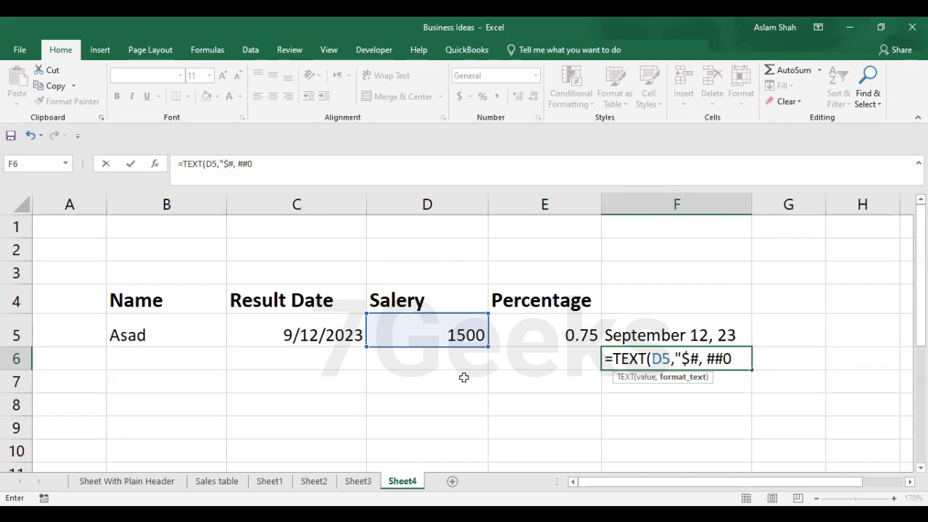
type(",")
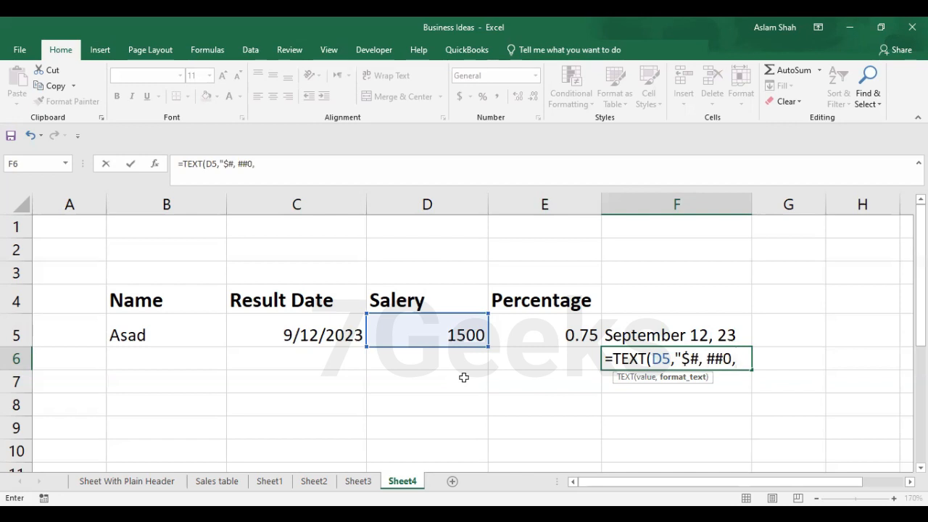
key("Backspace")
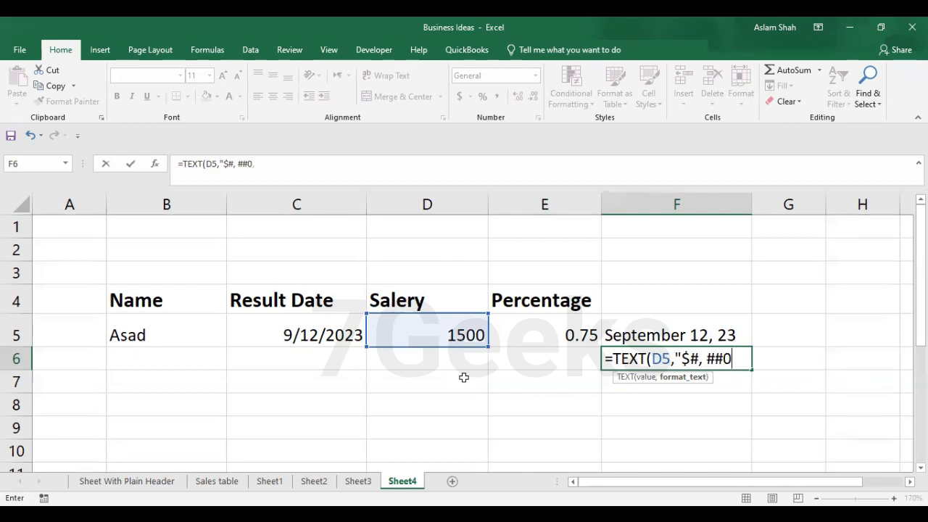
type(".")
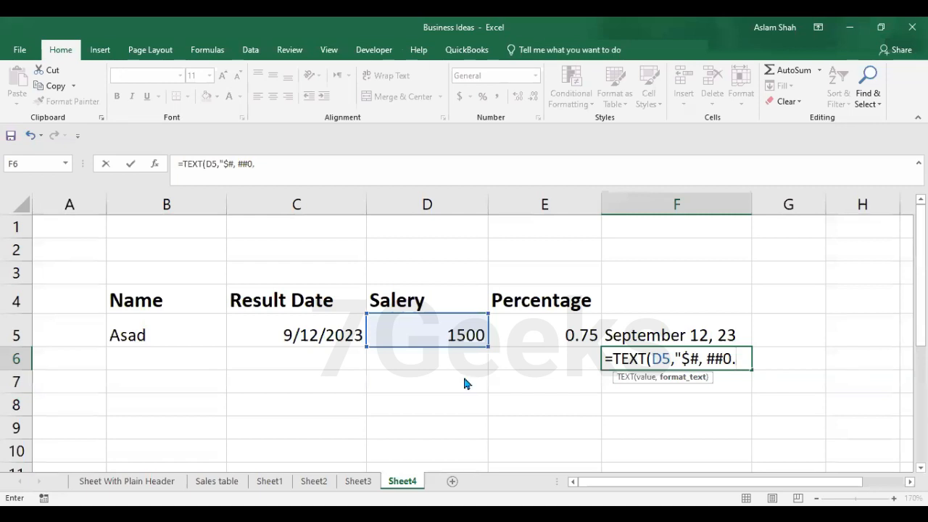
type("00")
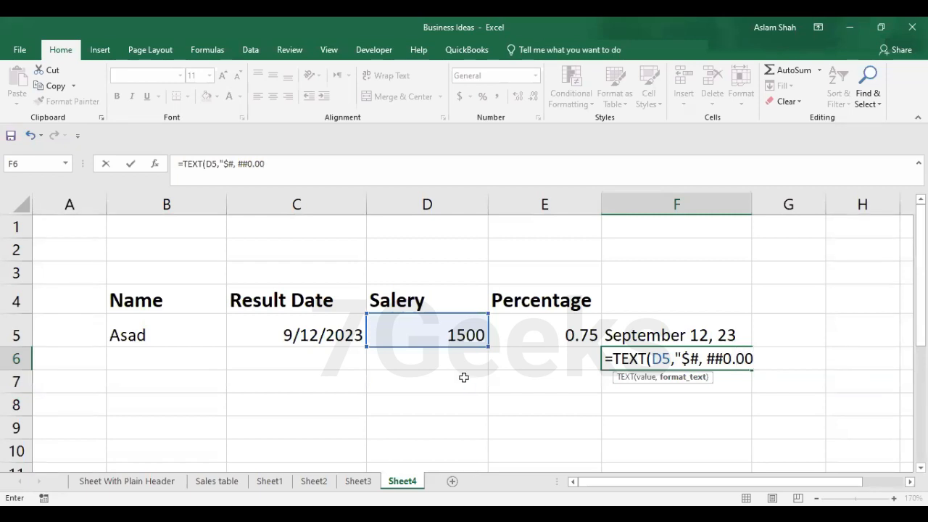
type("\")")
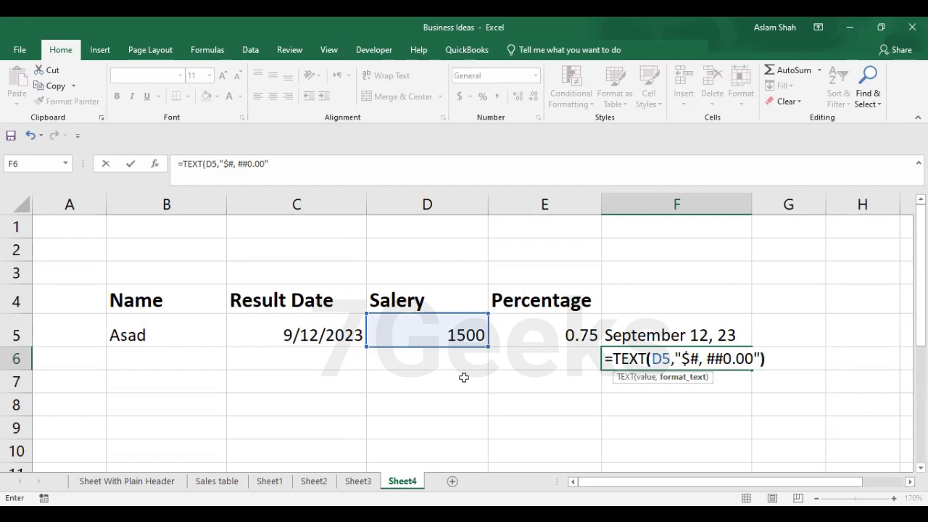
key("Enter")
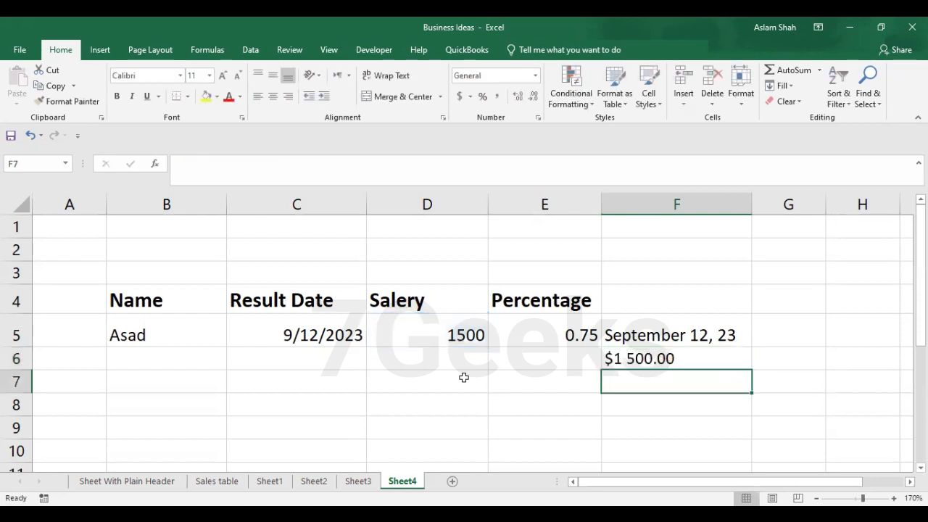
left_click(676, 358)
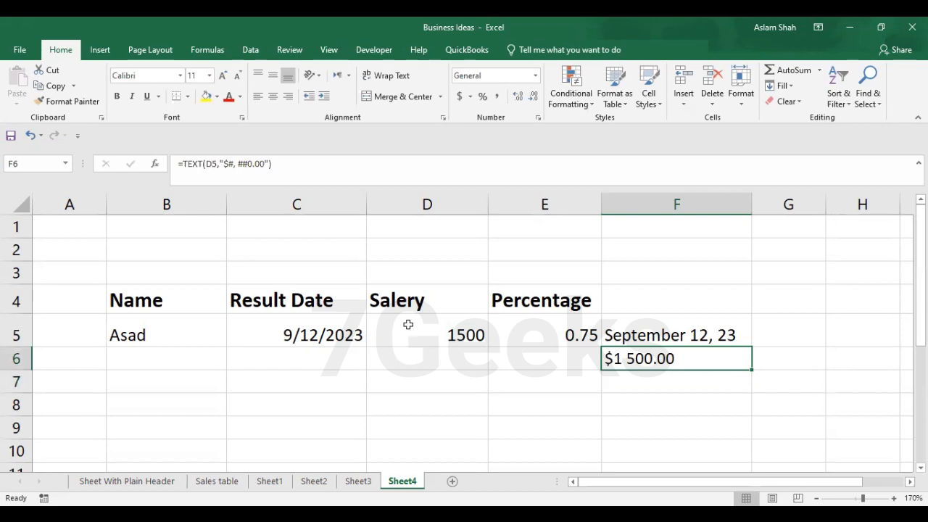
mouse_move(484, 357)
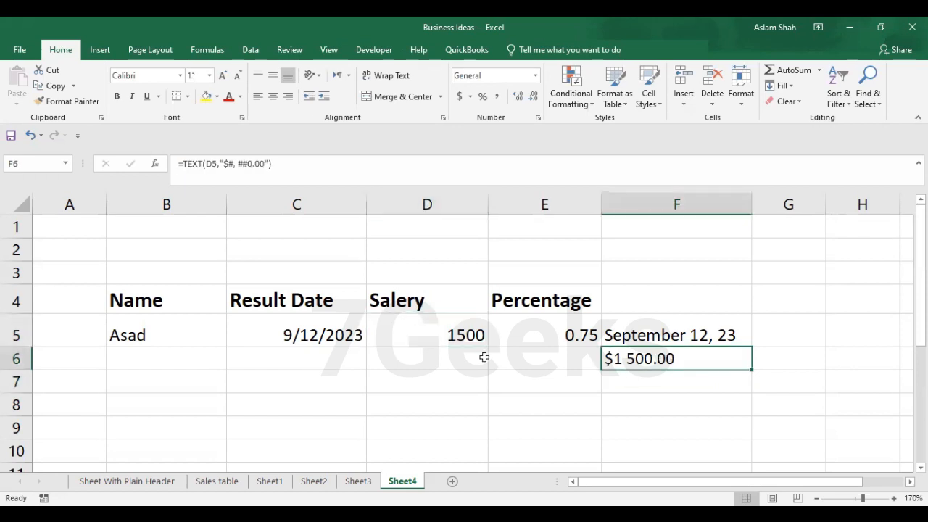
mouse_move(464, 343)
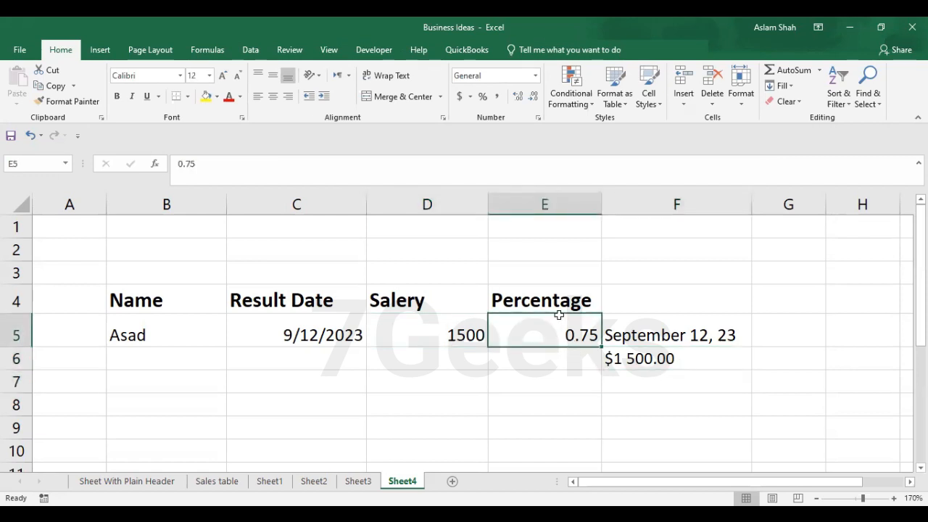
mouse_move(547, 336)
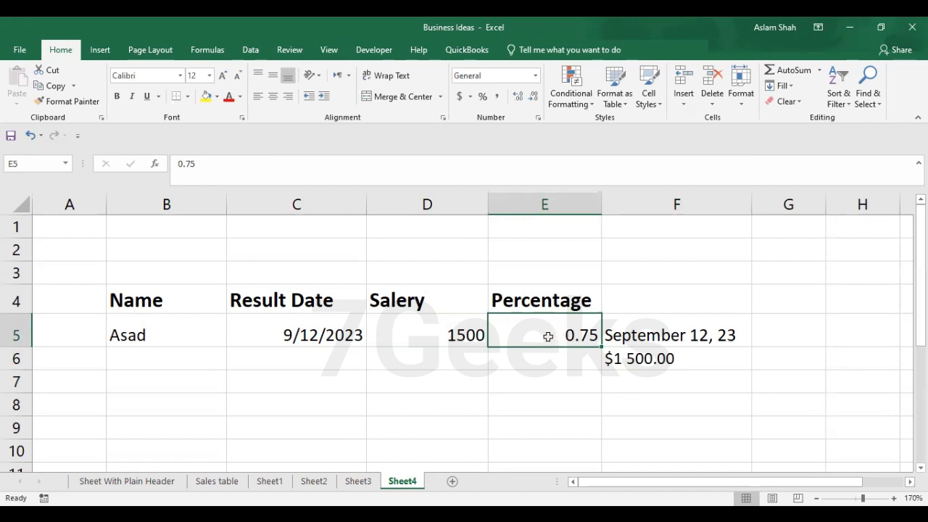
mouse_move(646, 377)
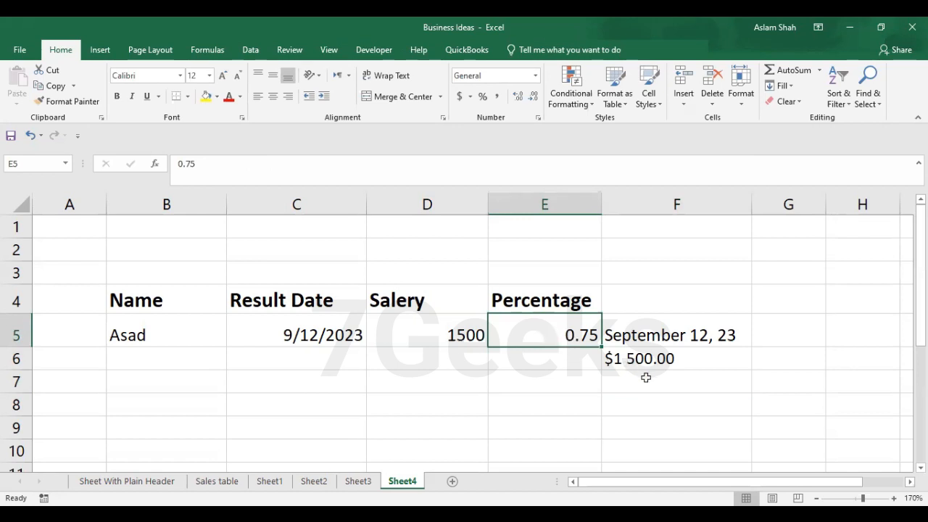
mouse_move(572, 350)
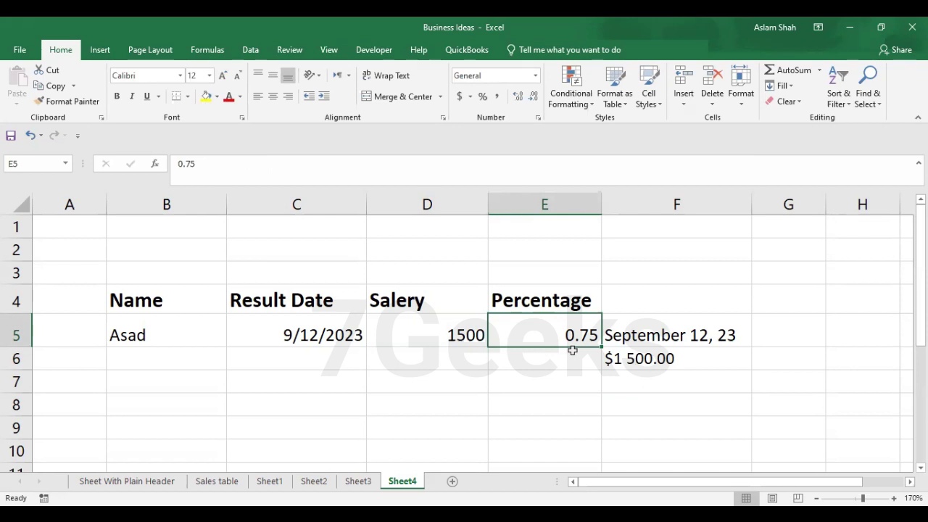
mouse_move(566, 339)
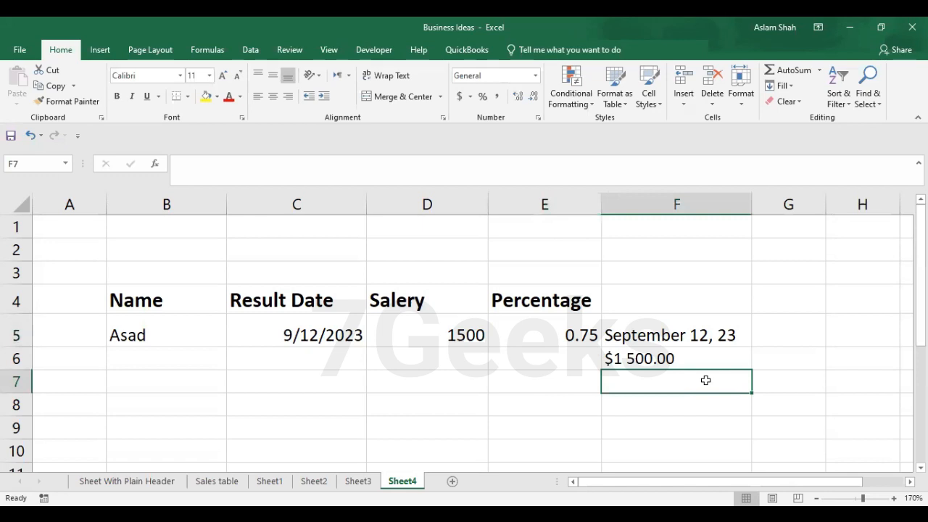
Enter =TEXT(E5,"$%") in F7, which displays $%
type("=")
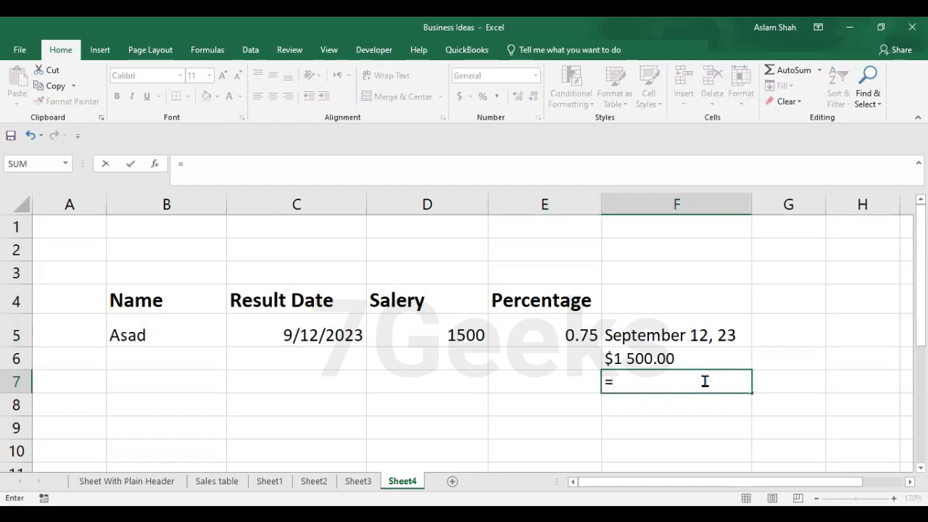
type("T")
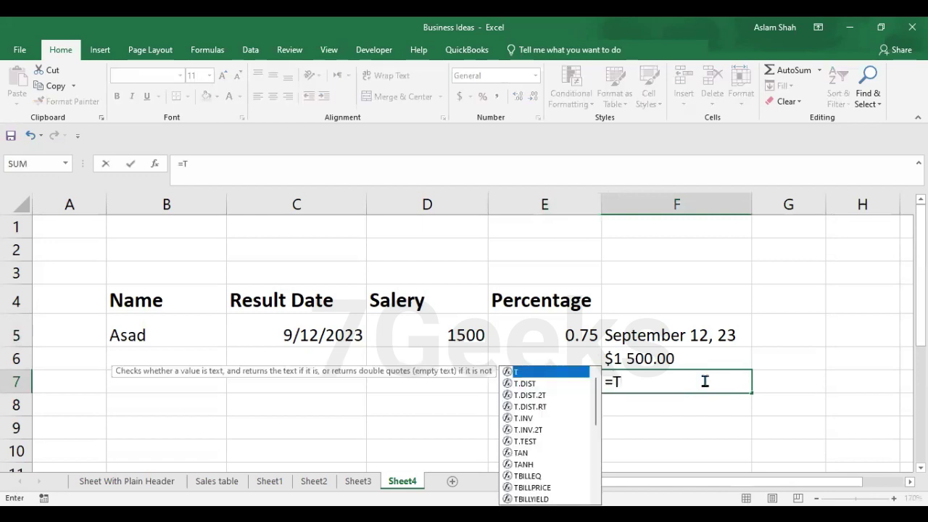
type("EXT(")
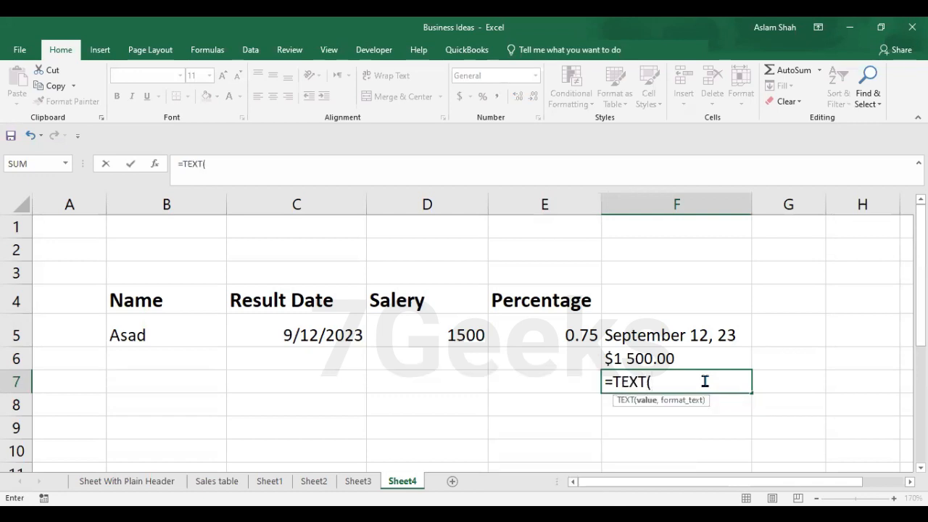
mouse_move(707, 386)
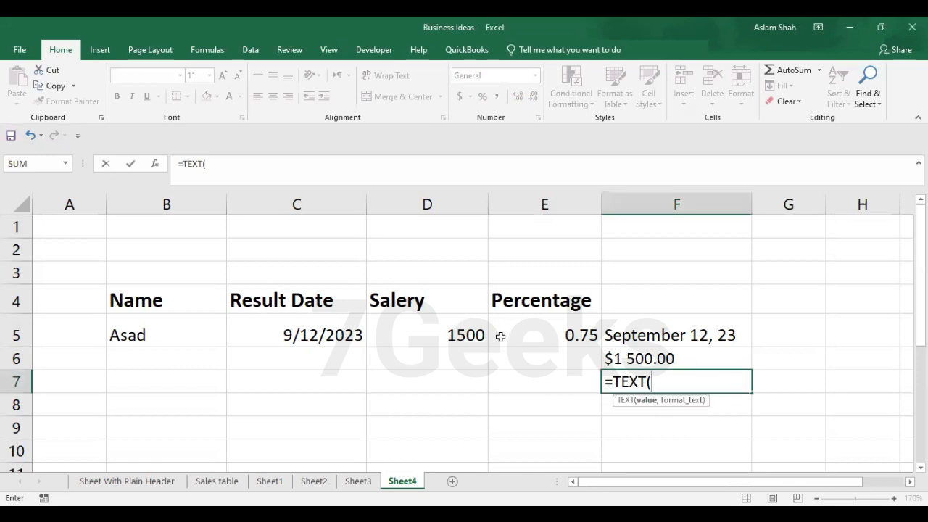
left_click(544, 335)
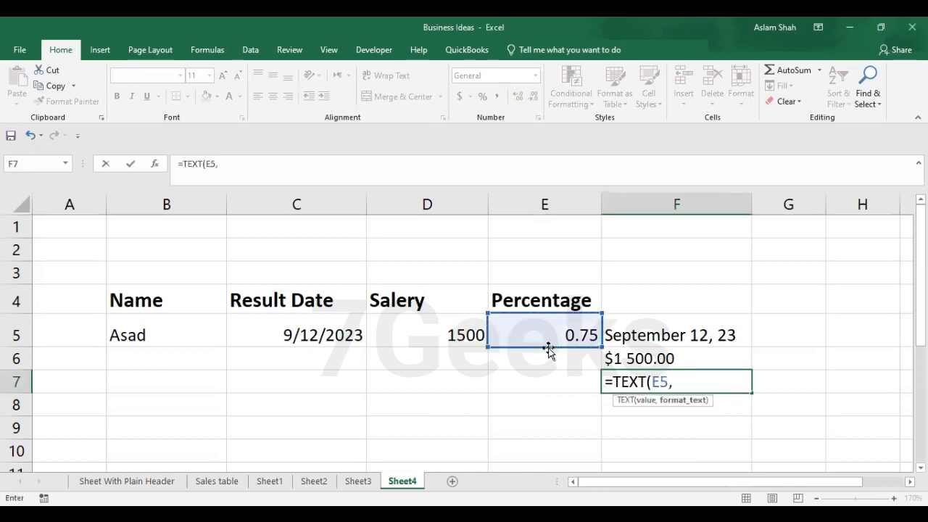
type("\"")
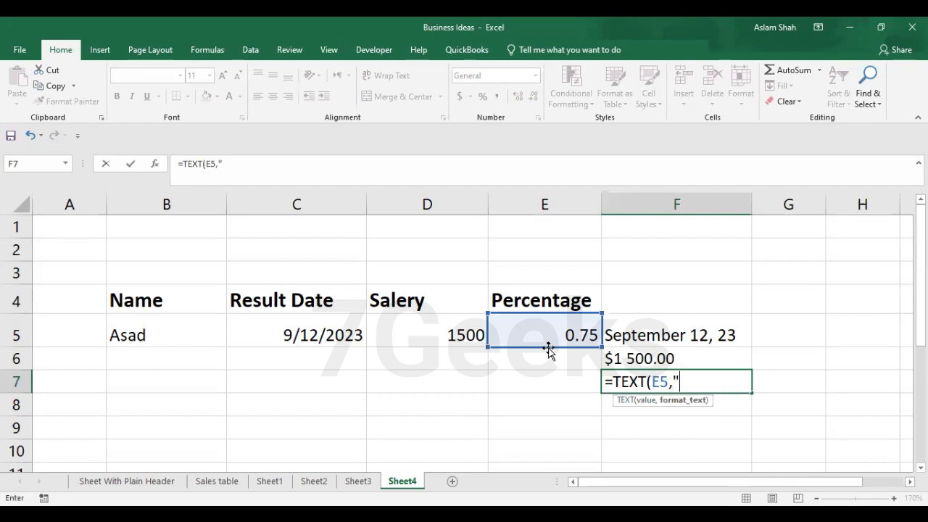
type("$")
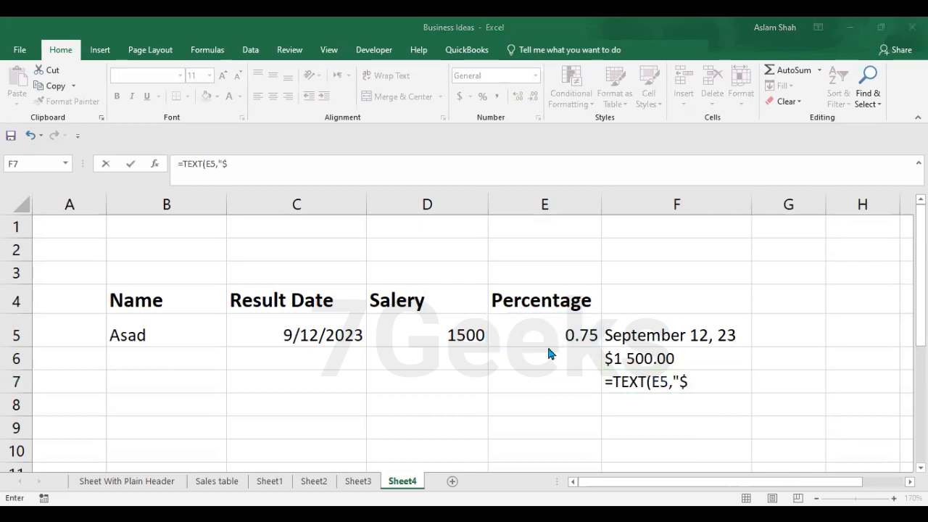
type("%")
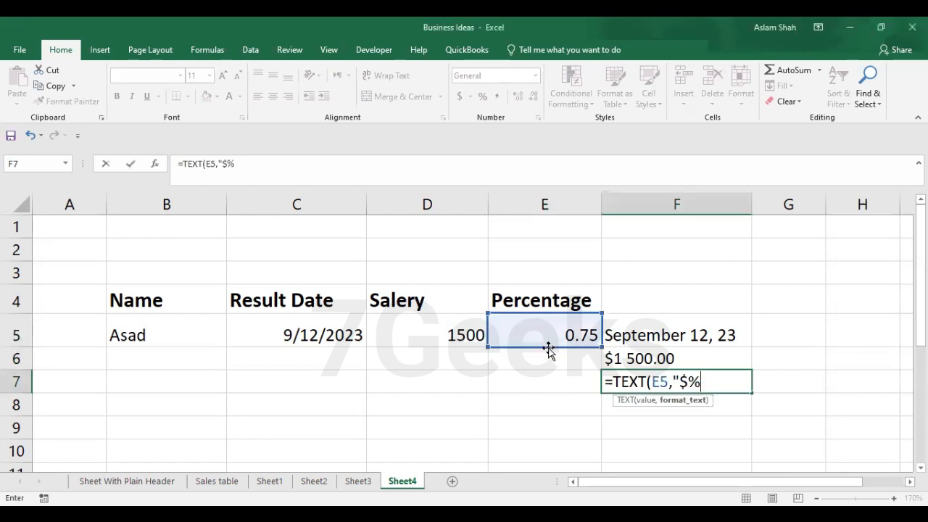
type("\"")
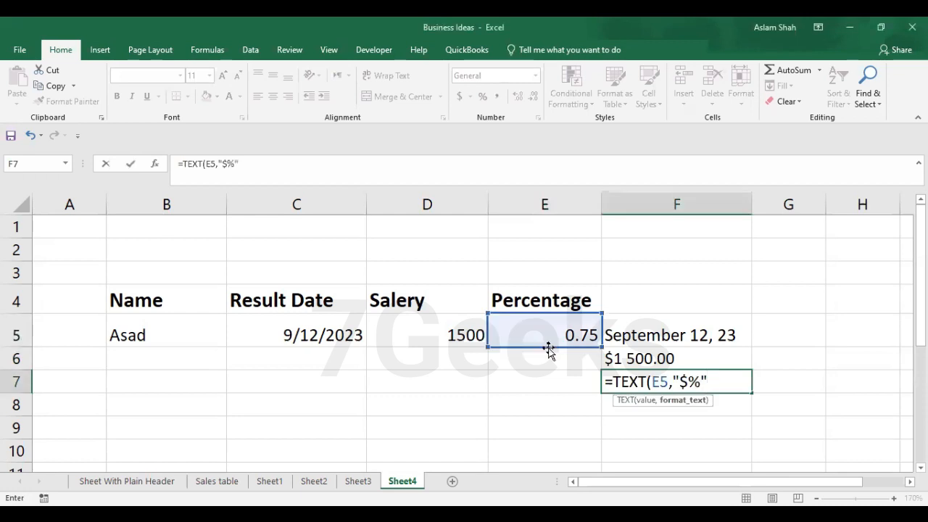
key("Enter")
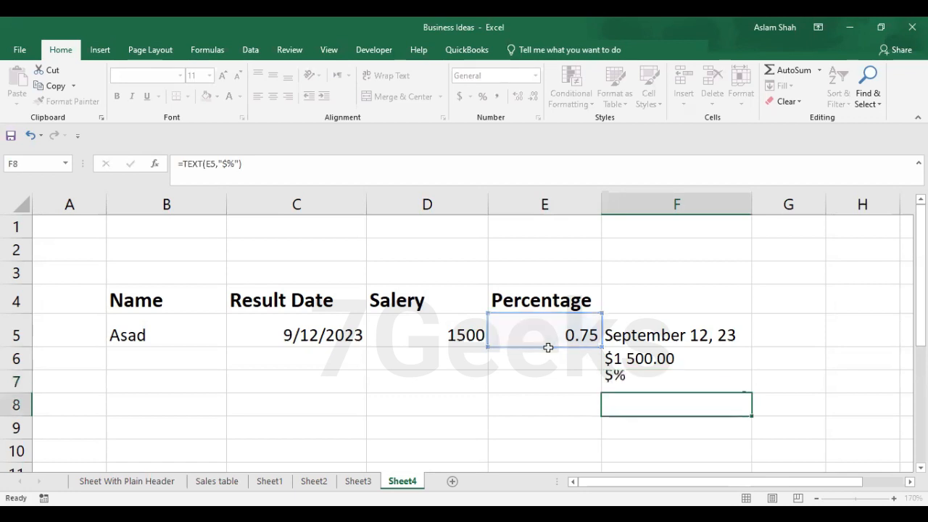
Revise the F7 format from "$0%" to "0%" so it shows 75%
double_click(673, 382)
type("0")
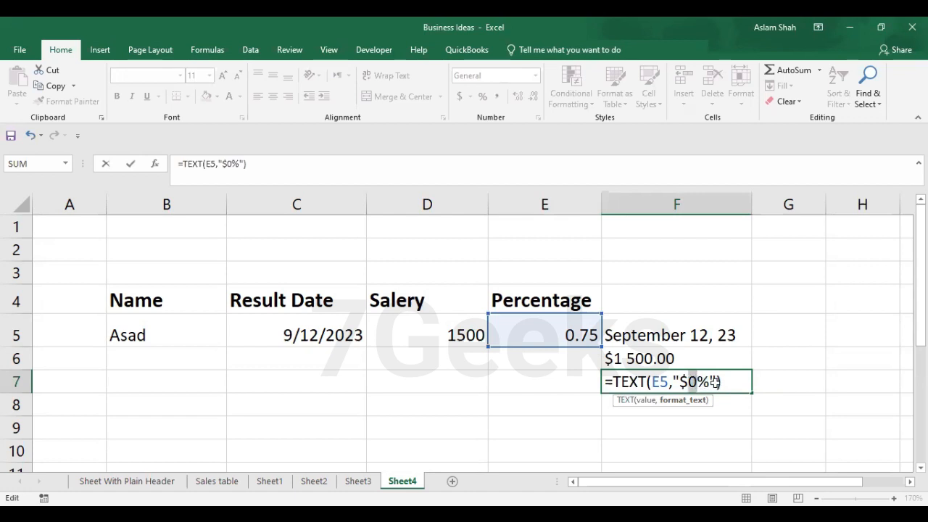
key("Enter")
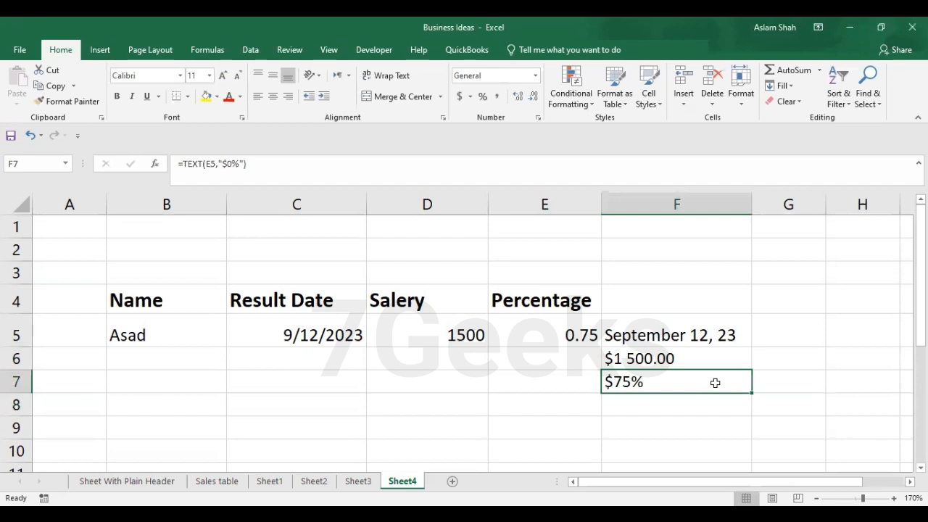
double_click(675, 381)
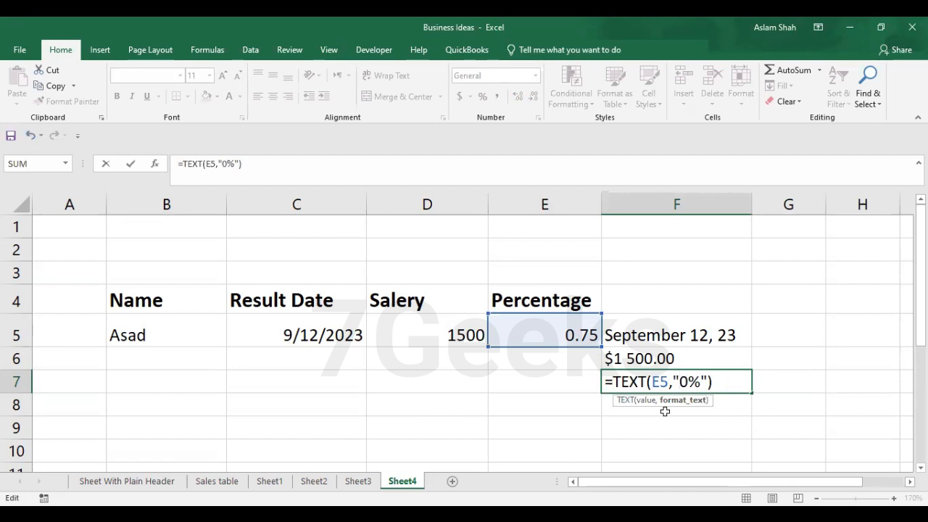
mouse_move(783, 379)
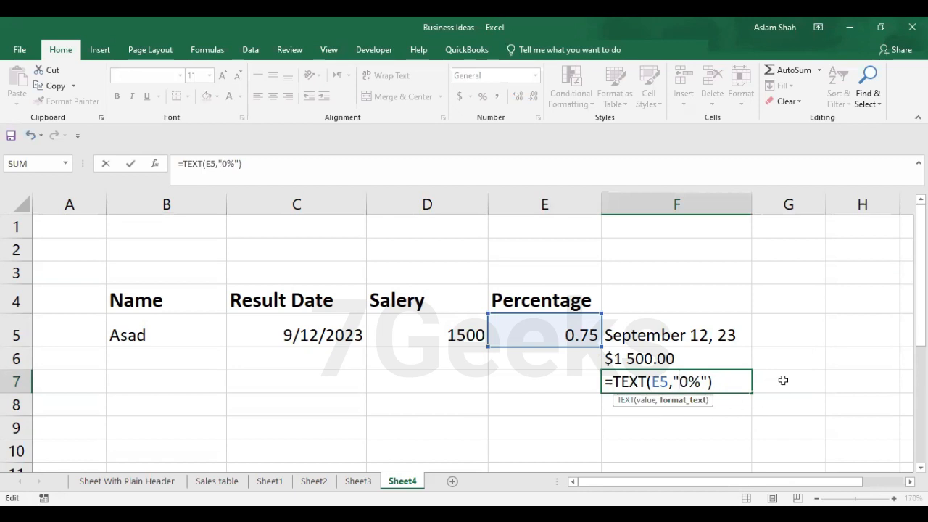
mouse_move(744, 395)
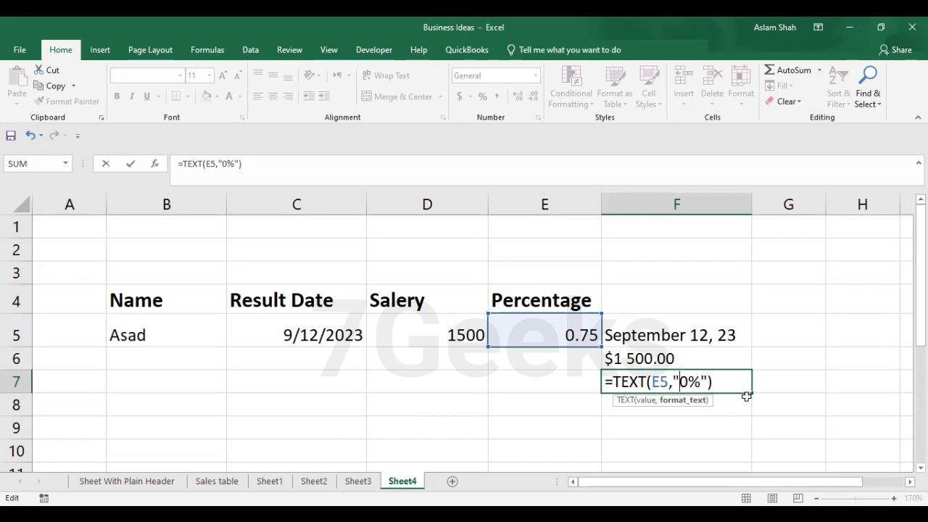
key("Enter")
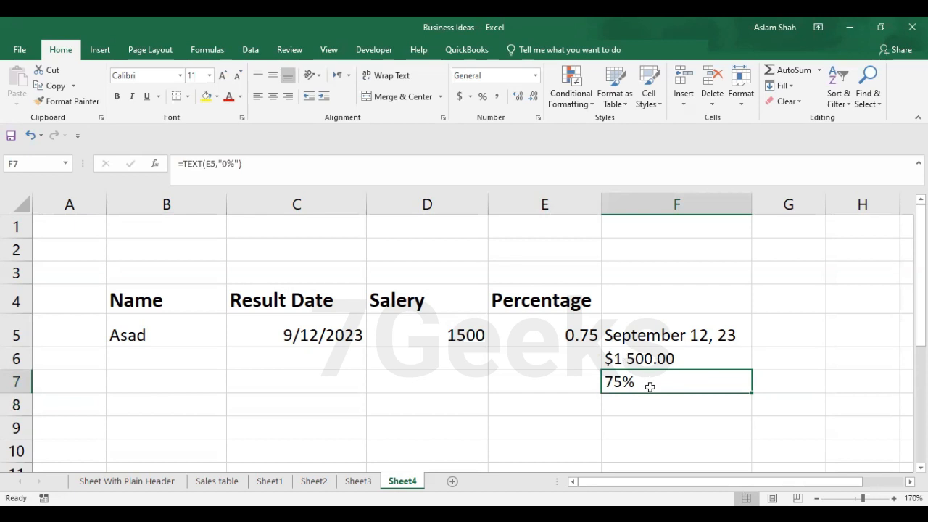
left_click(532, 330)
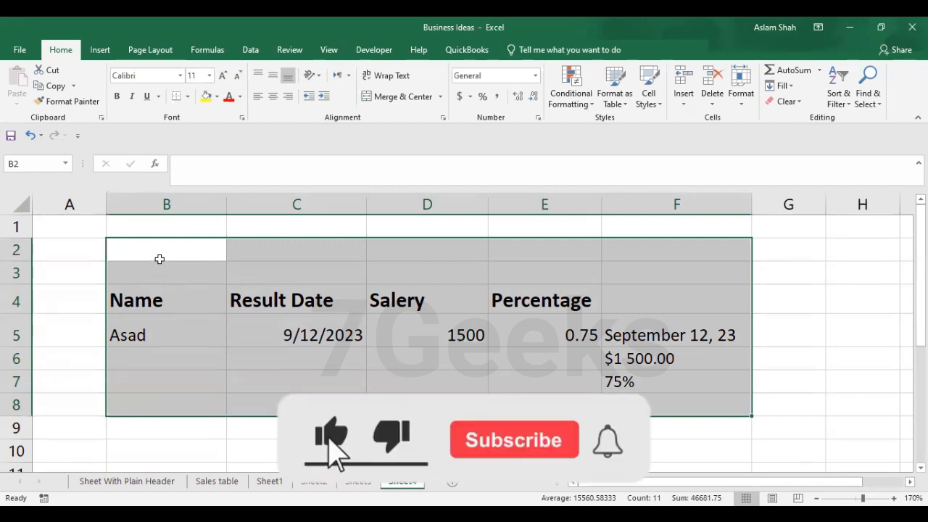
left_click(513, 440)
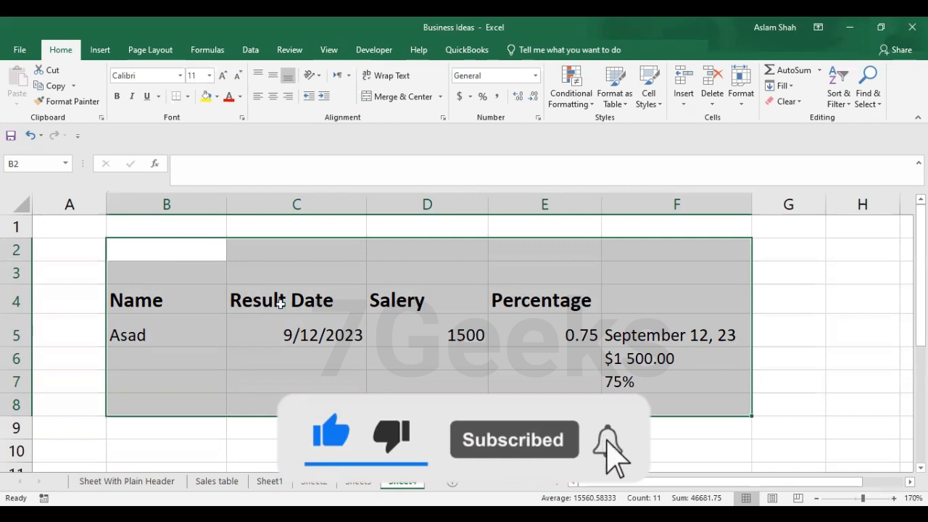